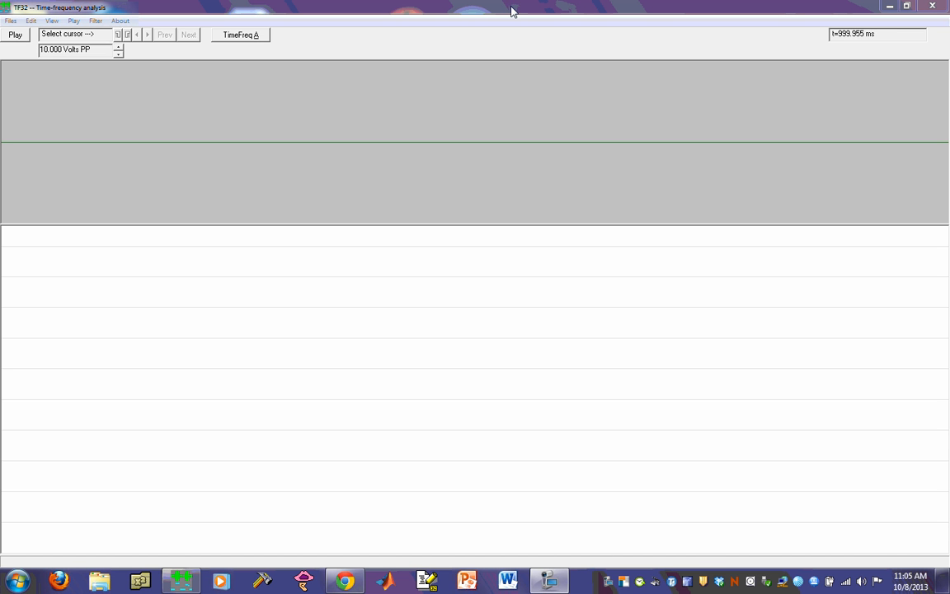
mouse_move(267, 6)
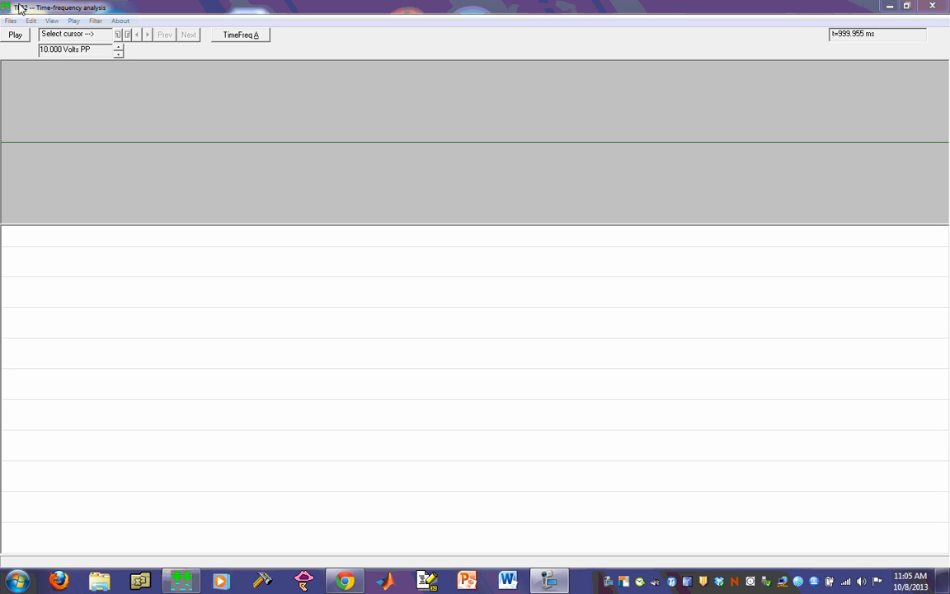
- Load darksuit.wav from the teach folder via Files > Open
click(11, 21)
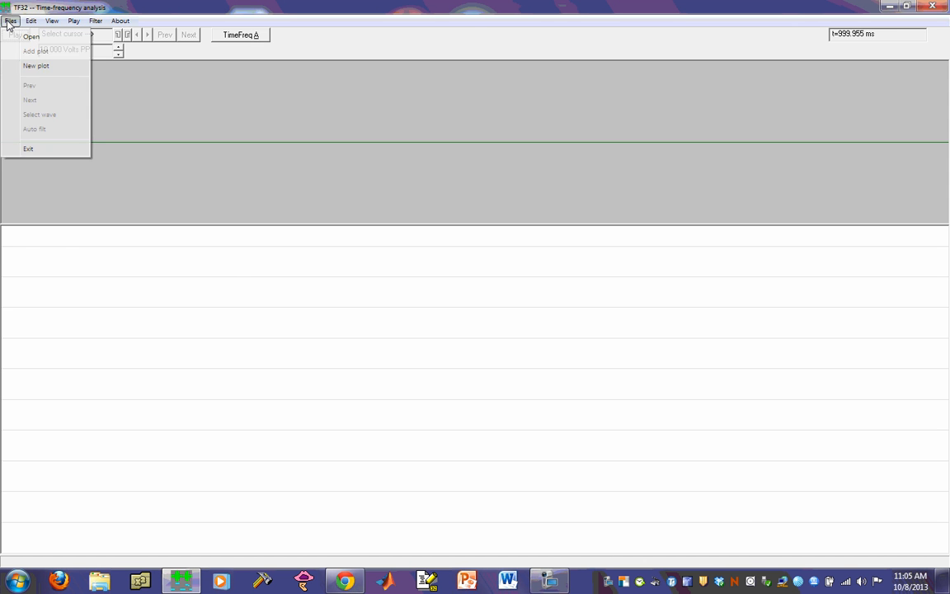
click(31, 36)
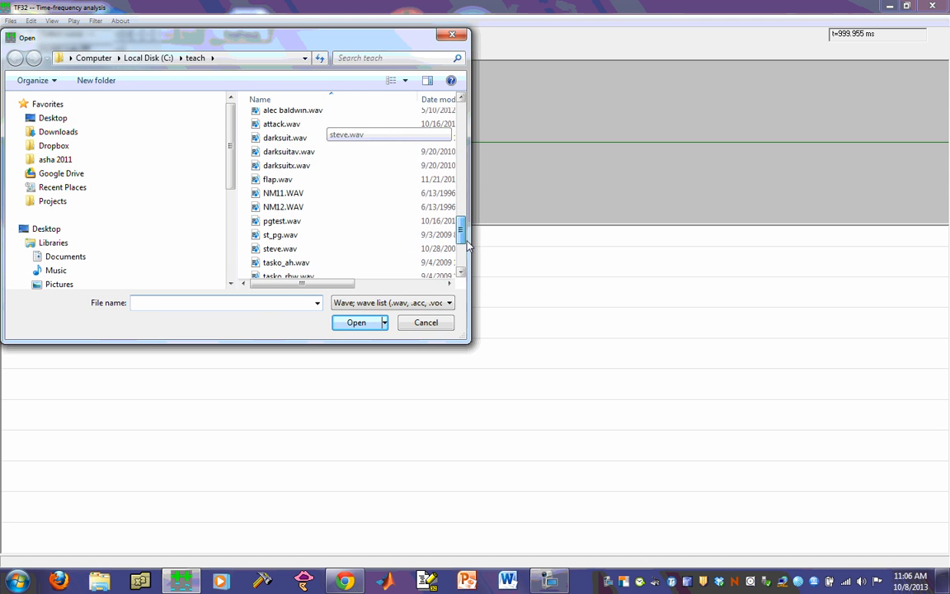
click(285, 138)
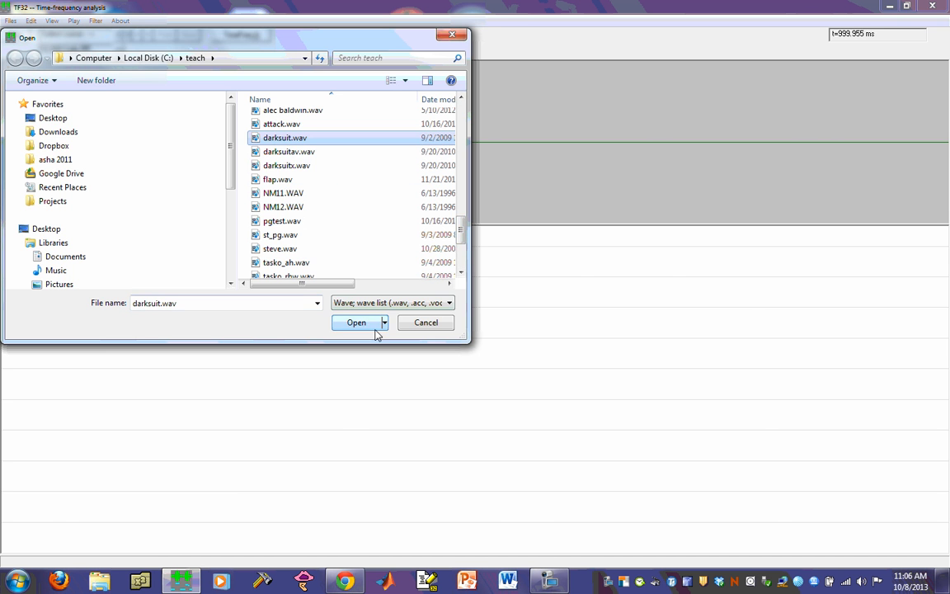
click(355, 323)
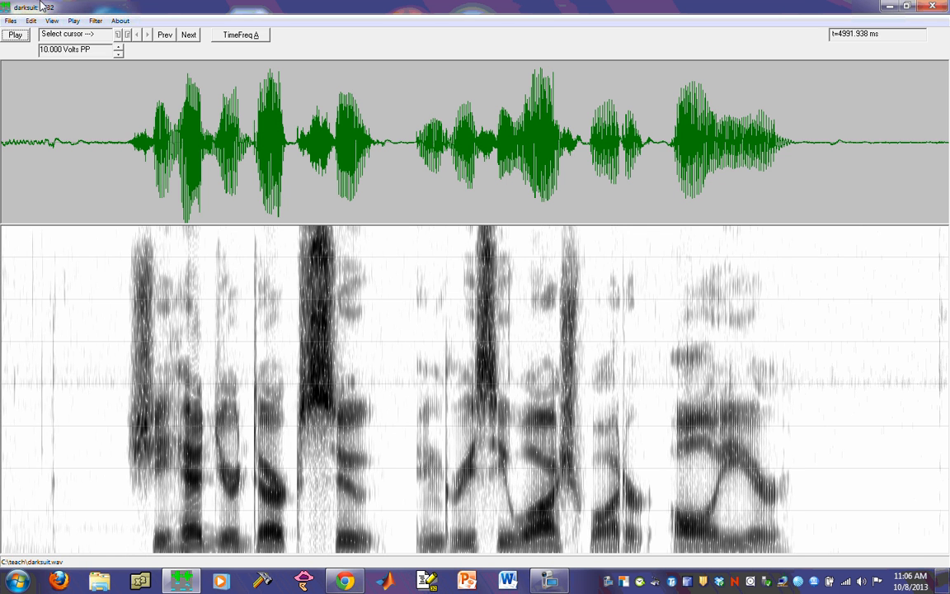
click(14, 34)
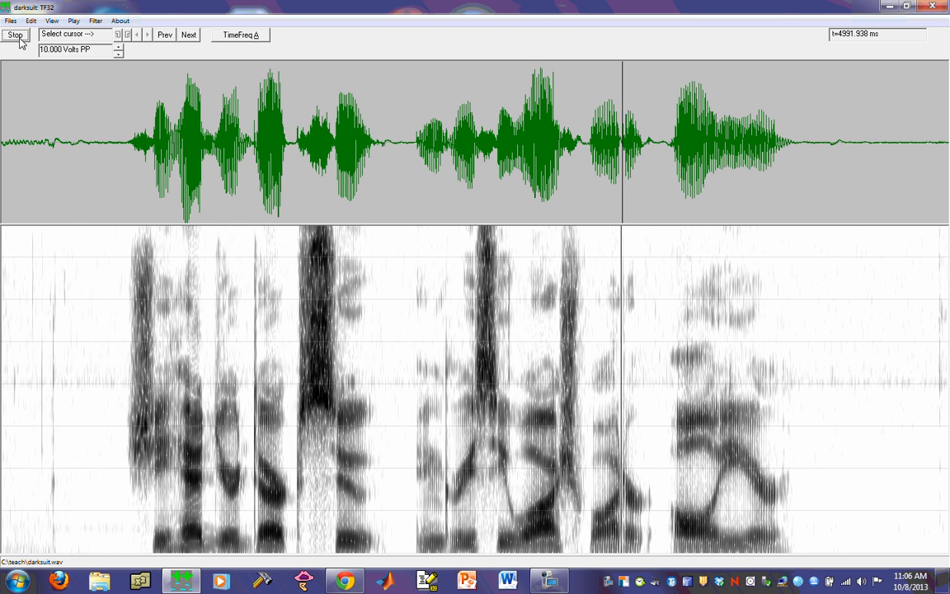
click(15, 34)
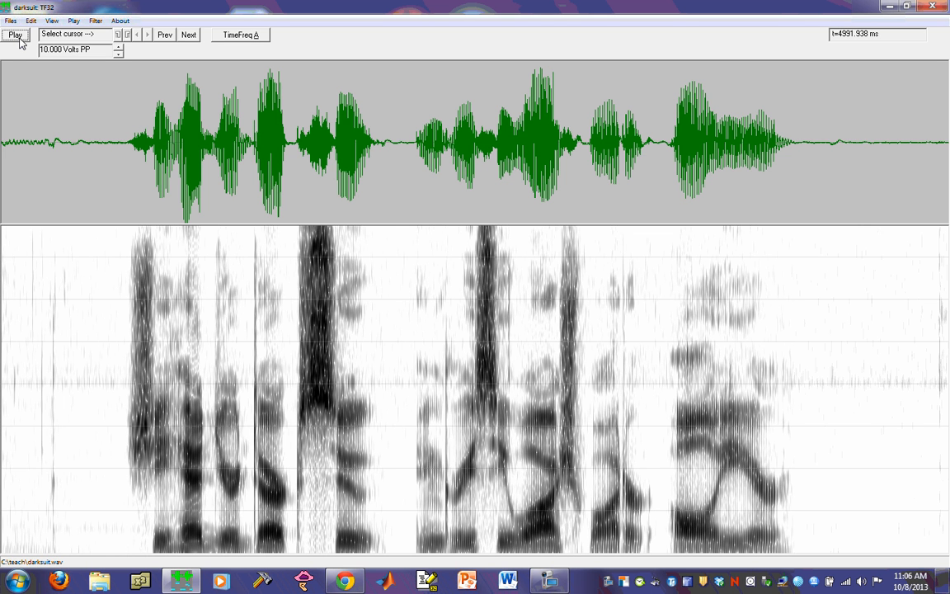
mouse_move(39, 130)
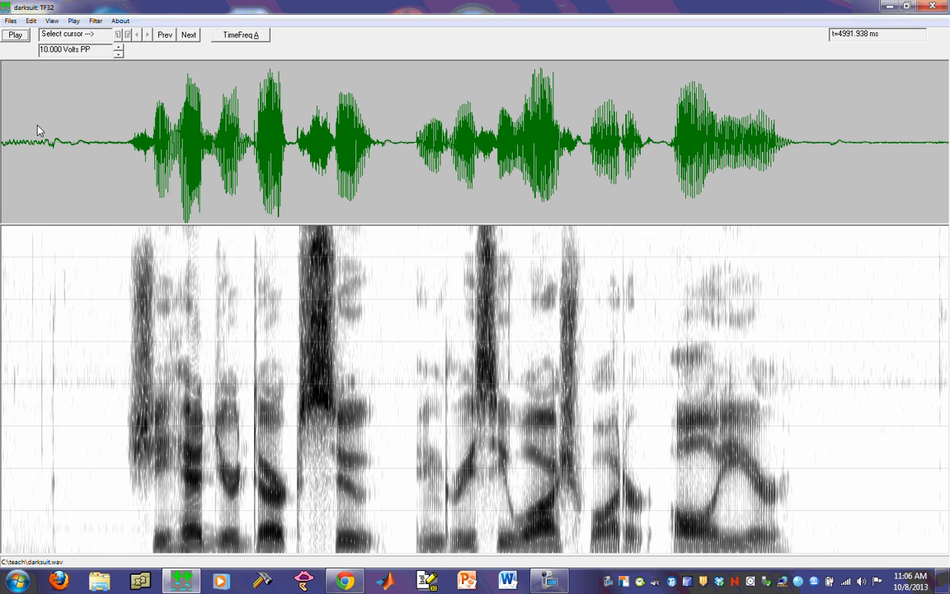
mouse_move(590, 74)
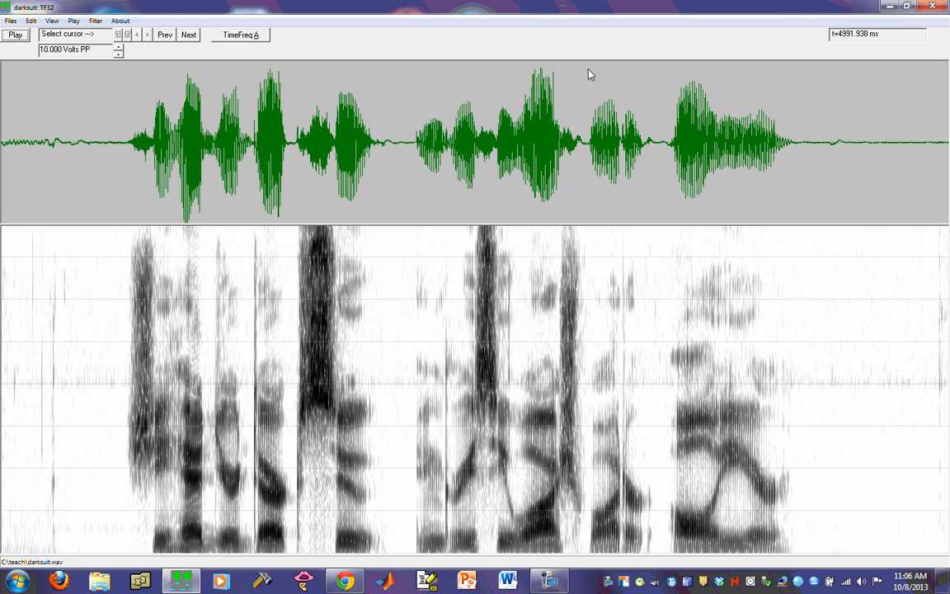
mouse_move(330, 103)
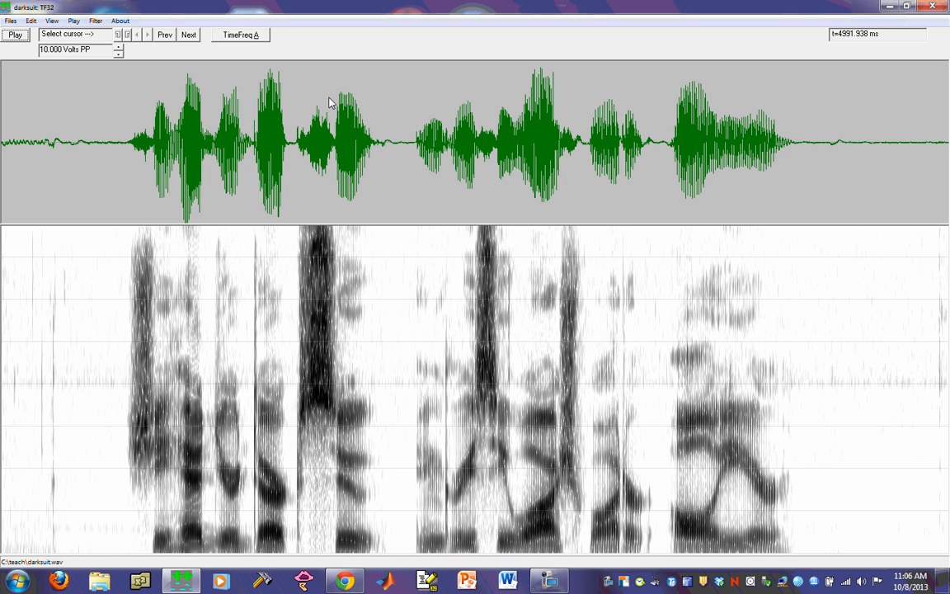
mouse_move(182, 252)
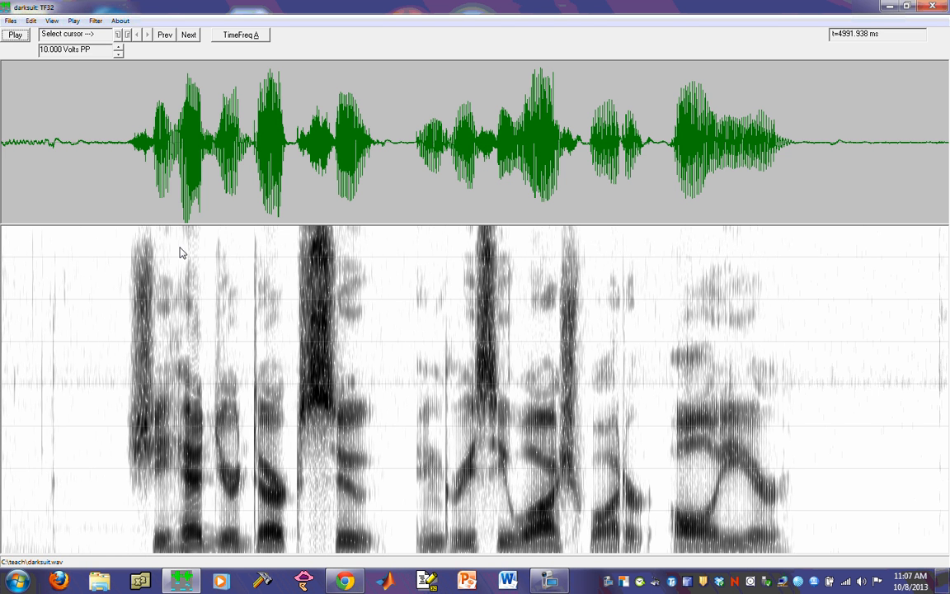
mouse_move(187, 198)
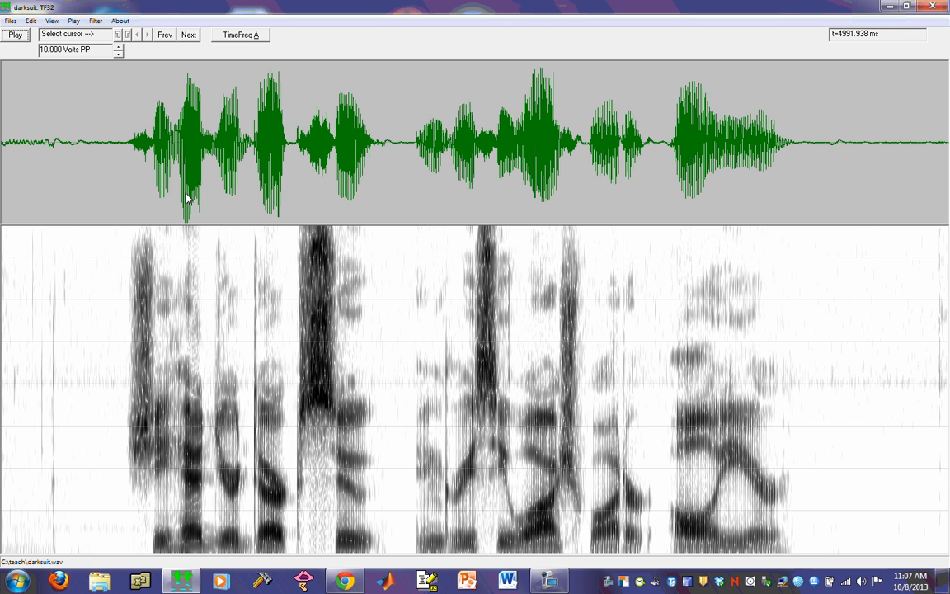
mouse_move(211, 149)
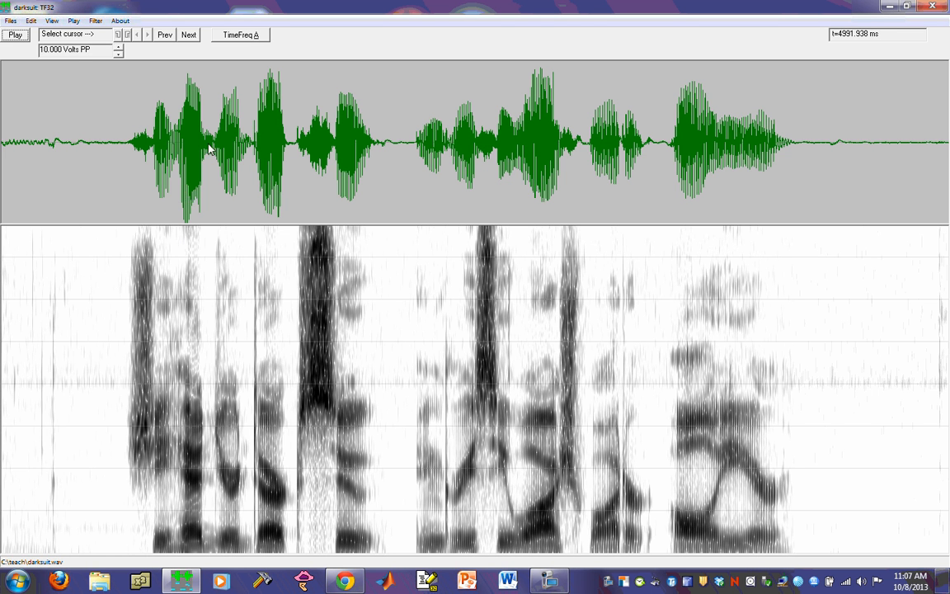
mouse_move(231, 43)
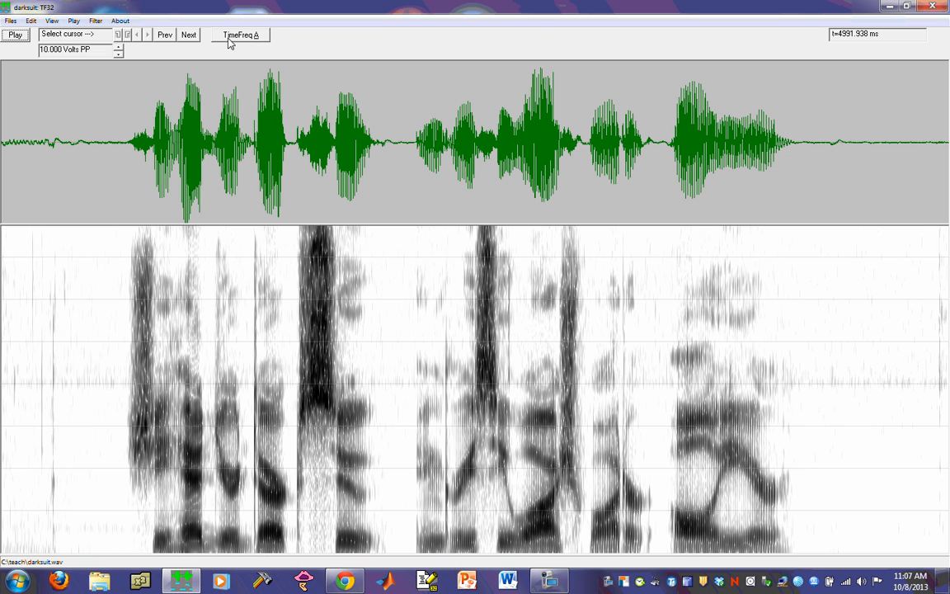
- Bring up the TimeFreq A settings and move the dialog right, clear of the waveform
click(239, 35)
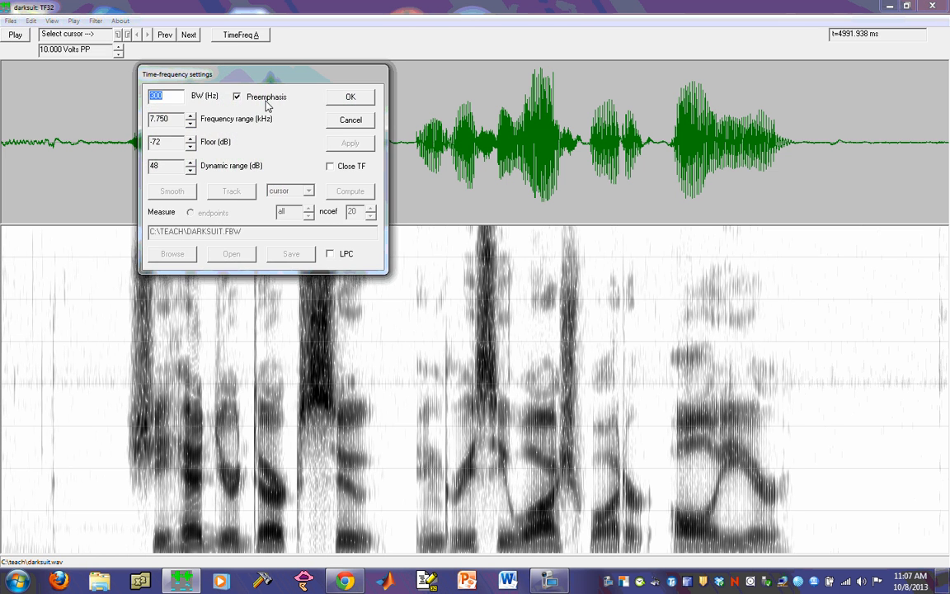
mouse_move(262, 80)
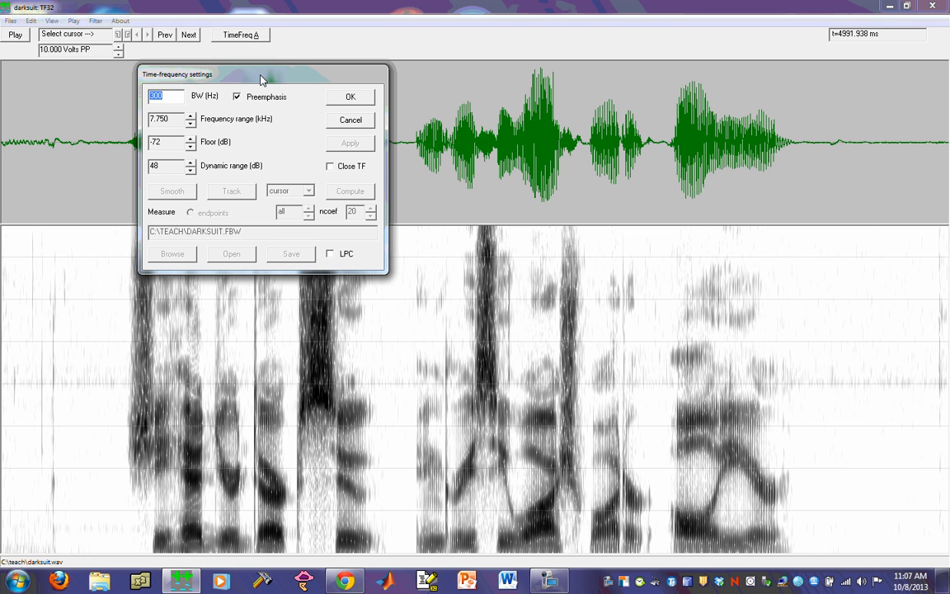
drag(260, 74, 420, 45)
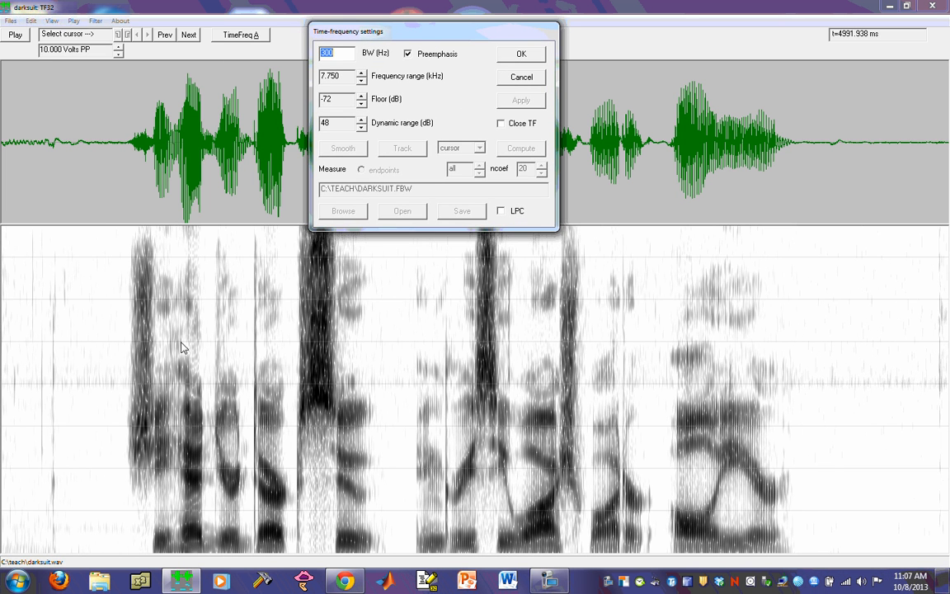
mouse_move(361, 64)
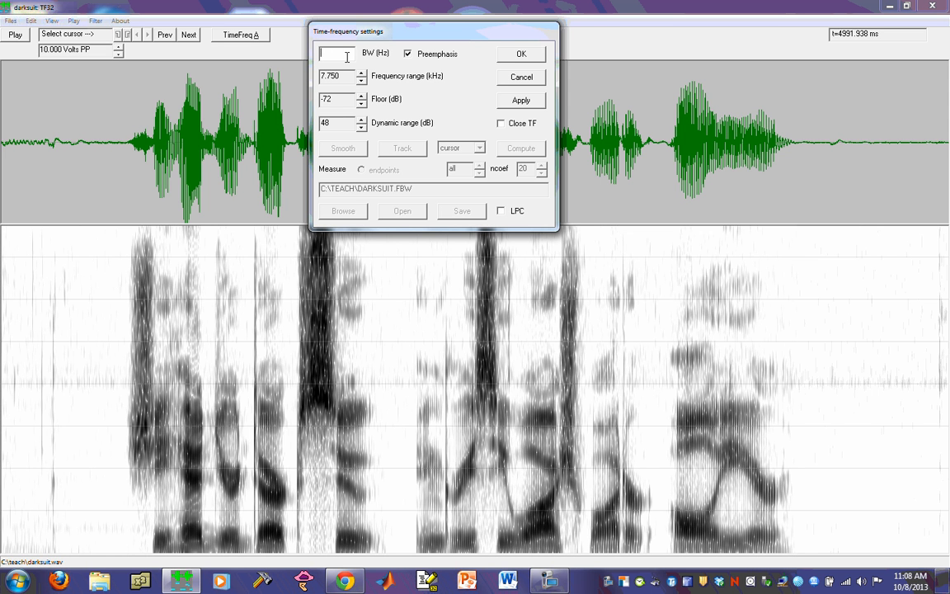
- Compute a 45 Hz narrowband spectrogram, then restore the 300 Hz bandwidth
text(45)
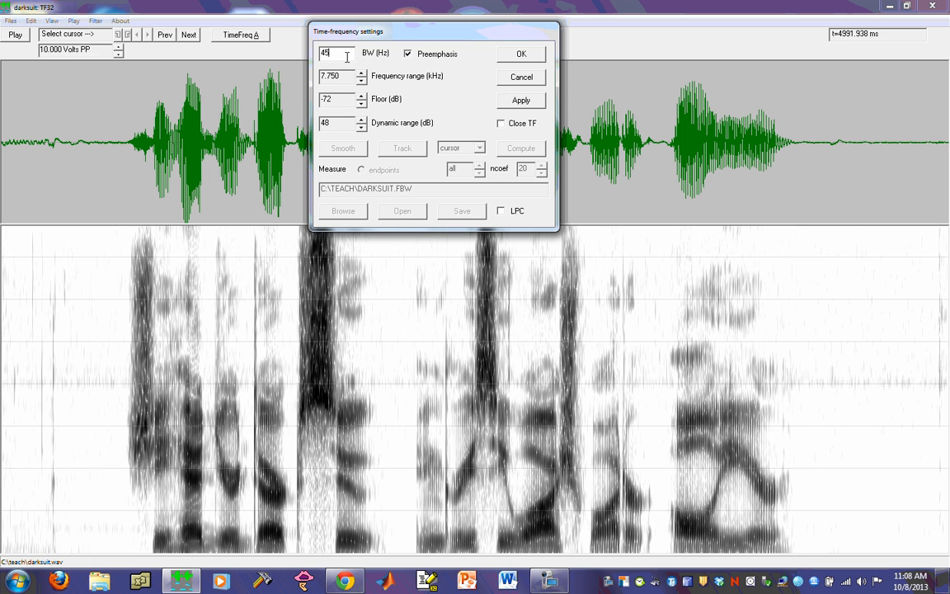
click(521, 54)
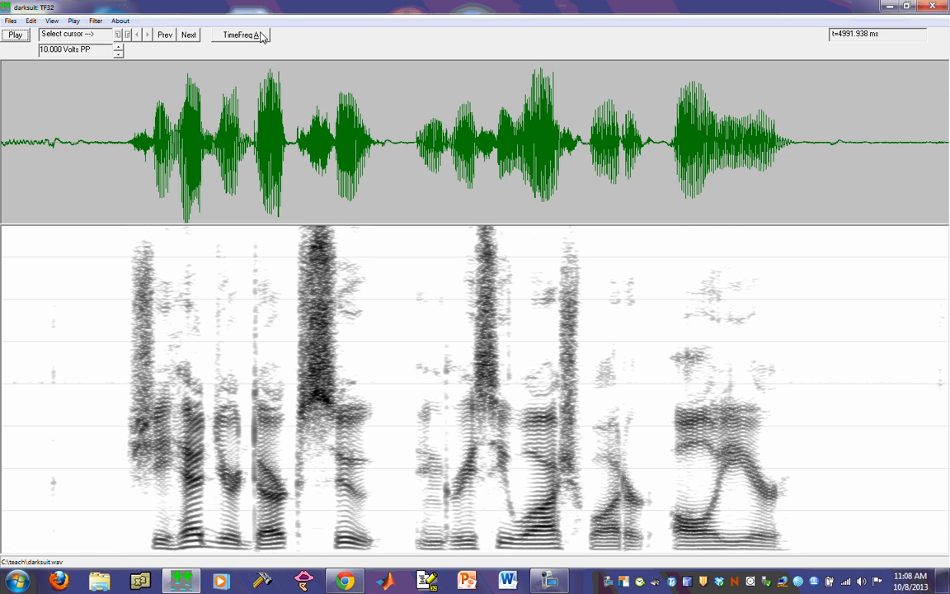
click(240, 35)
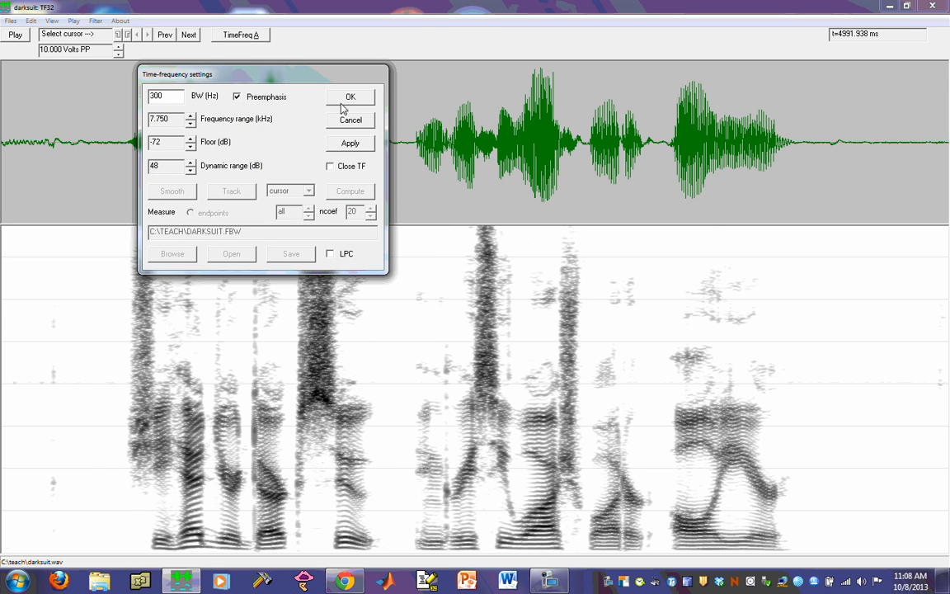
click(350, 97)
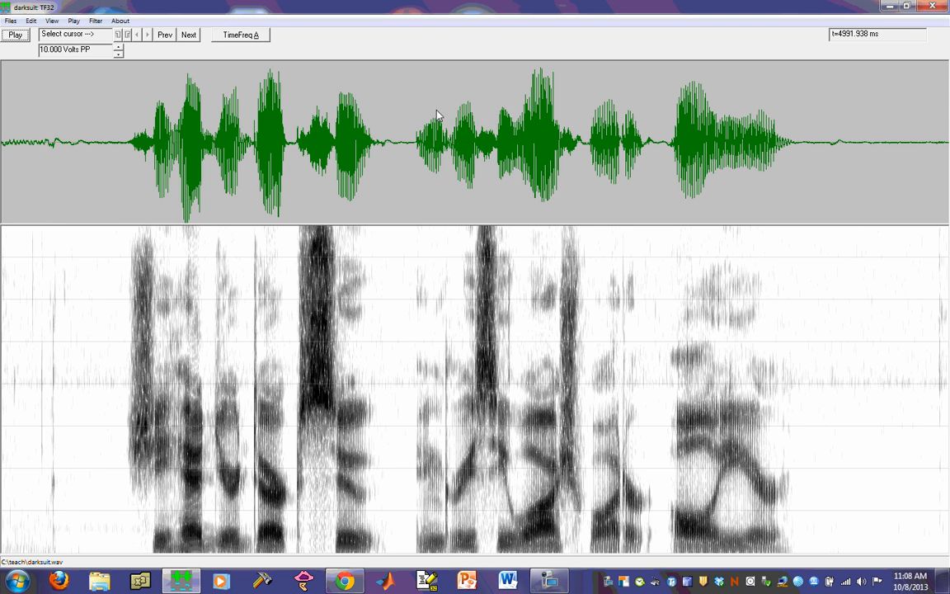
- Reopen the TimeFreq A time-frequency settings over the wideband spectrogram
click(237, 35)
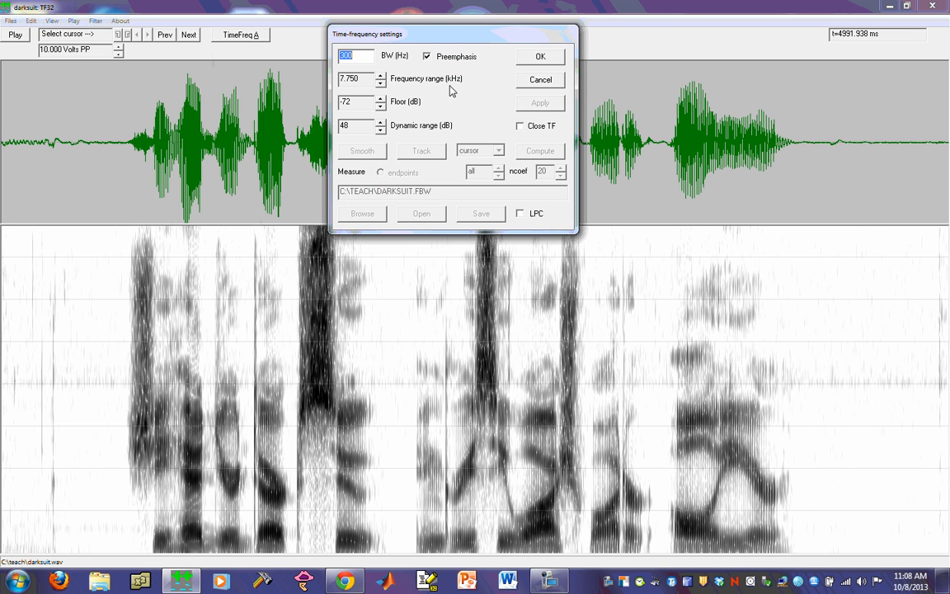
mouse_move(404, 91)
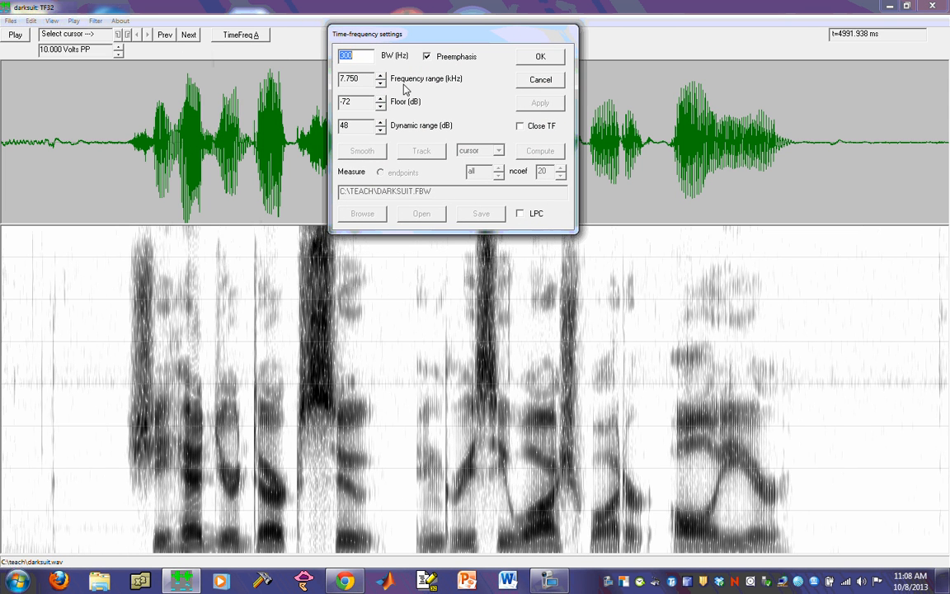
mouse_move(411, 90)
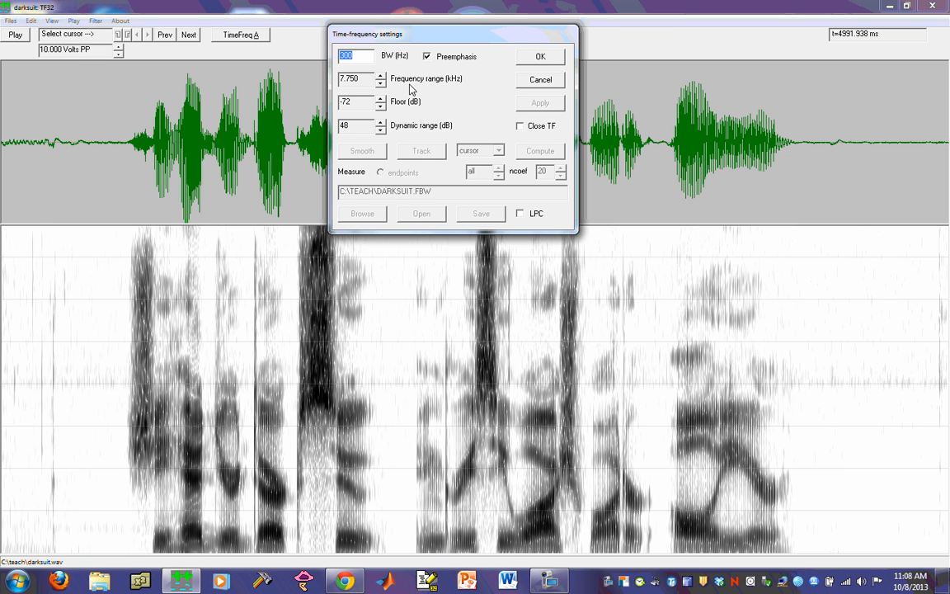
mouse_move(105, 558)
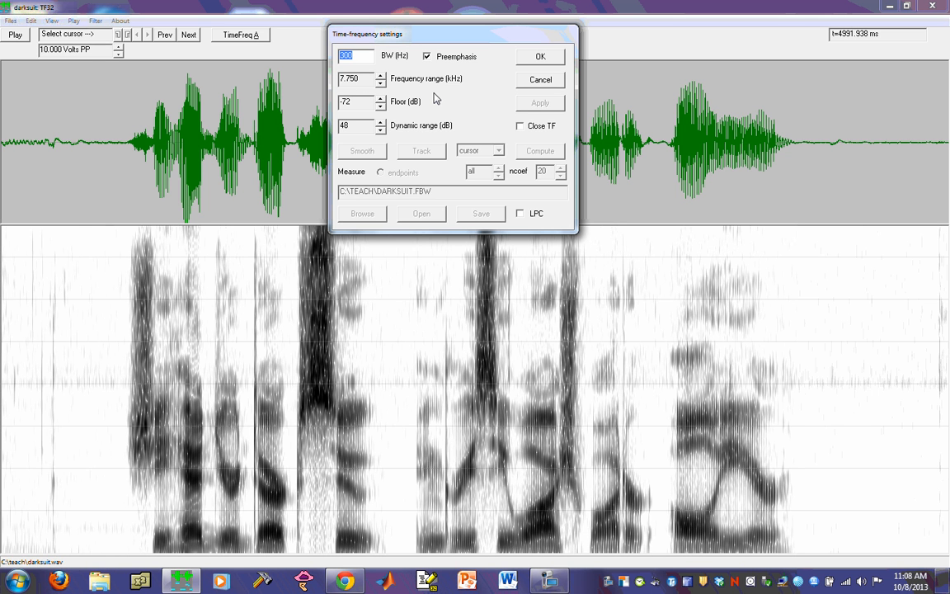
mouse_move(139, 471)
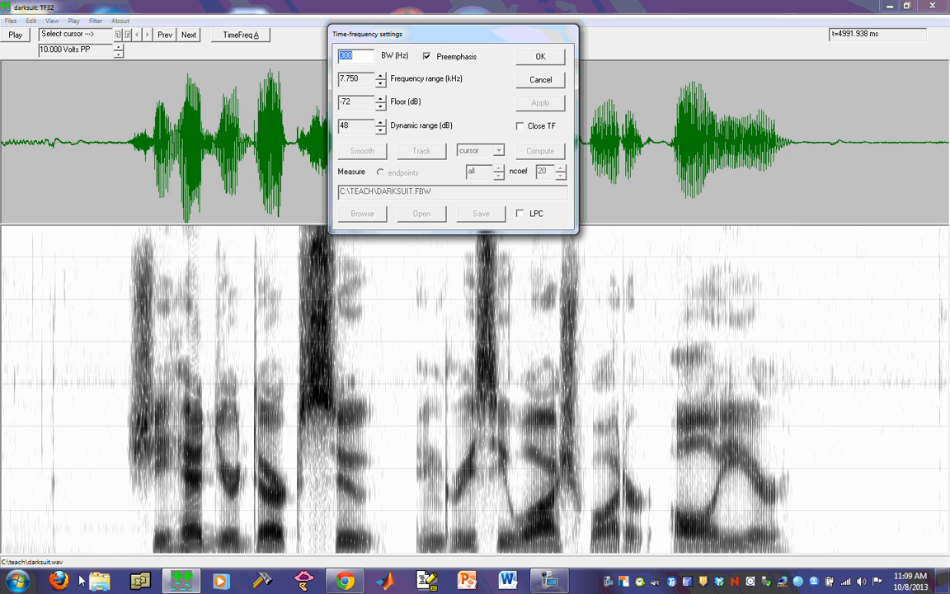
mouse_move(80, 288)
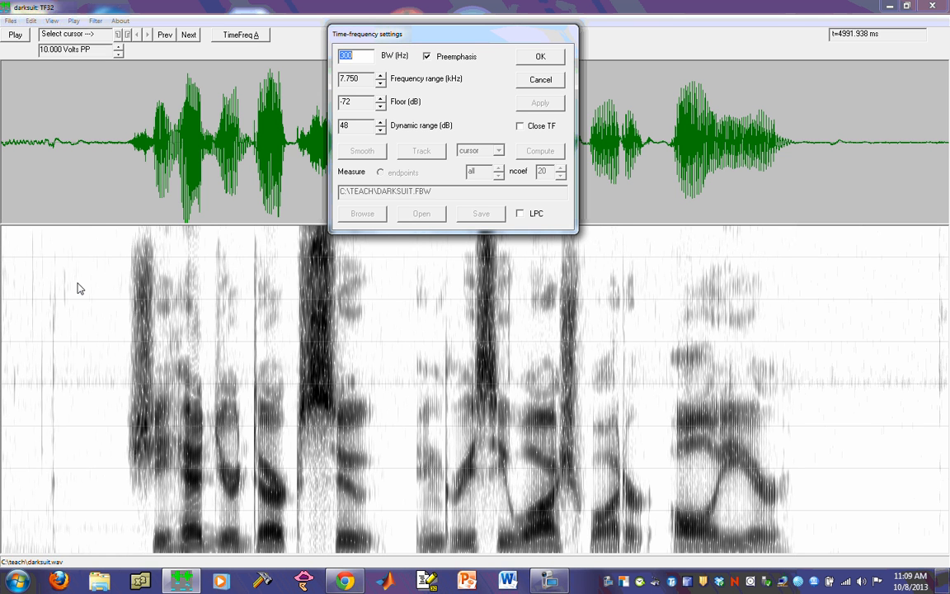
mouse_move(396, 137)
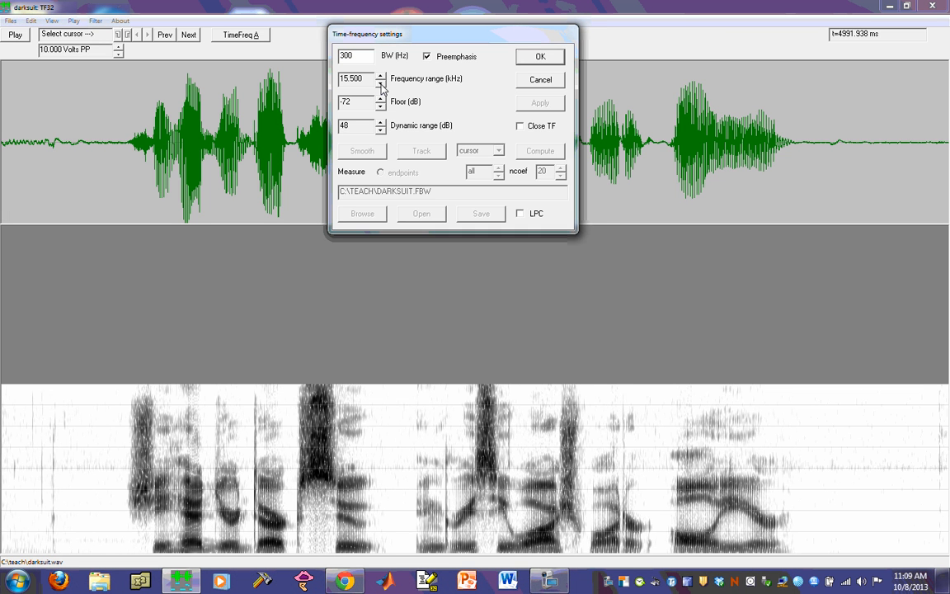
- Step the frequency range down to 3.875 and 1.938 kHz, then back to 7.750 kHz
click(351, 79)
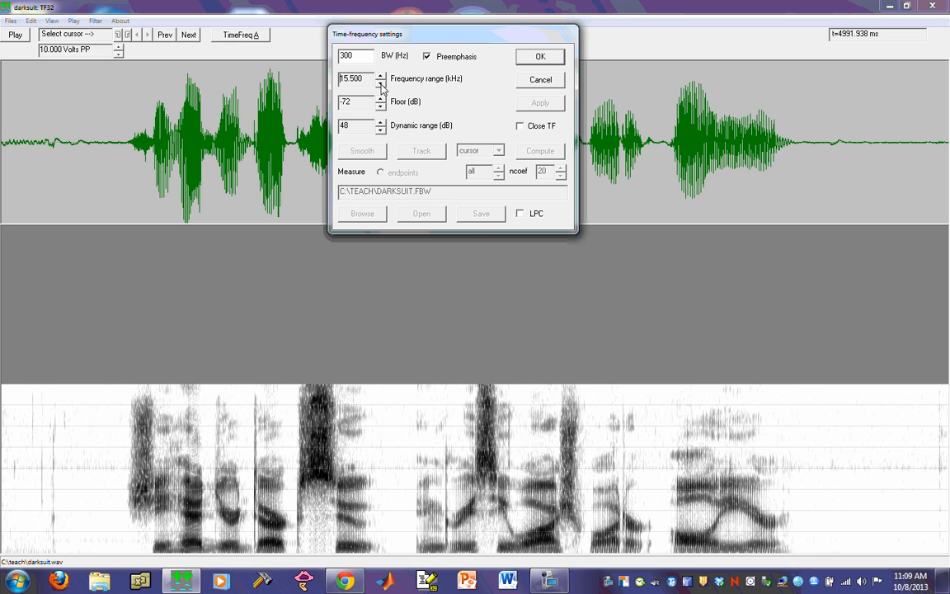
click(380, 81)
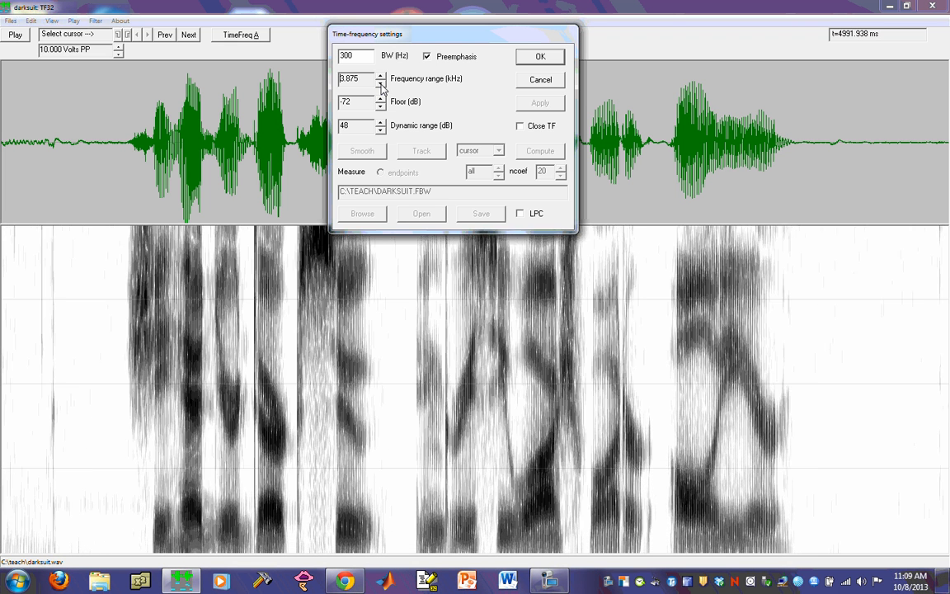
click(381, 81)
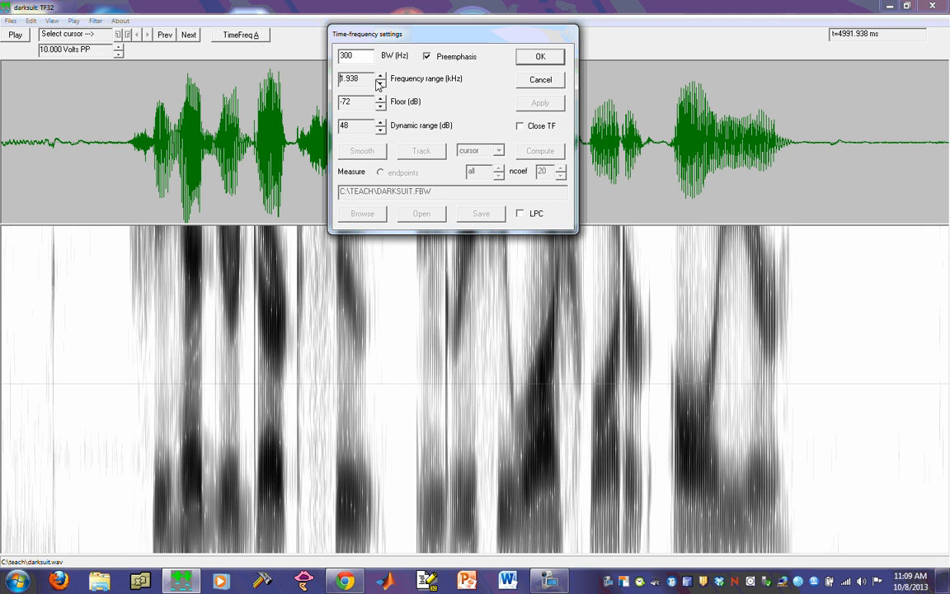
click(380, 75)
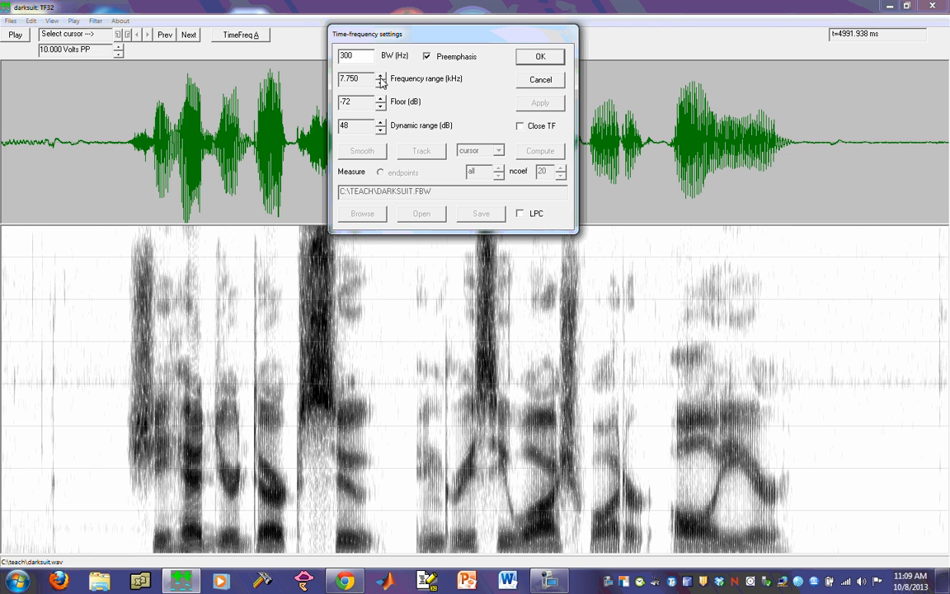
click(354, 78)
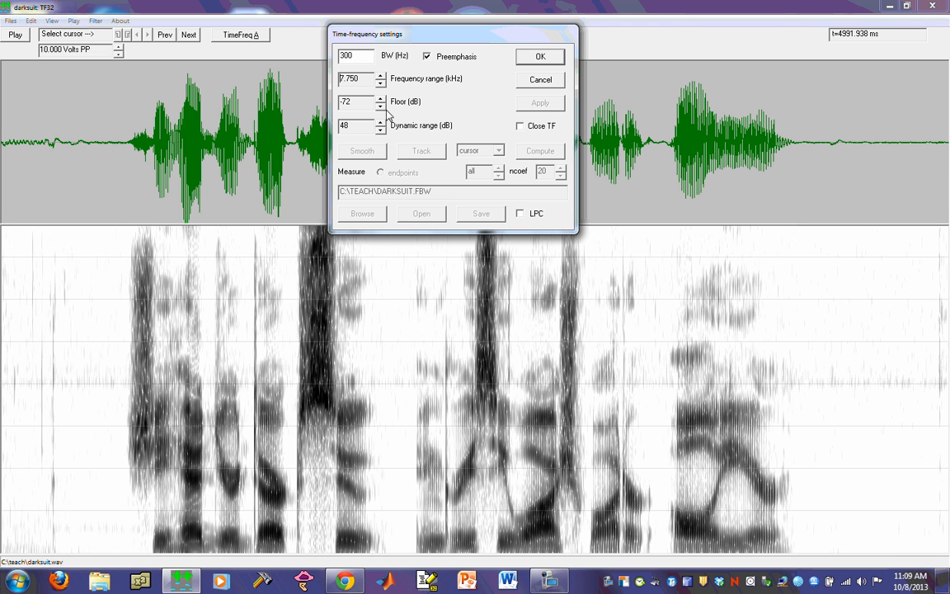
mouse_move(425, 110)
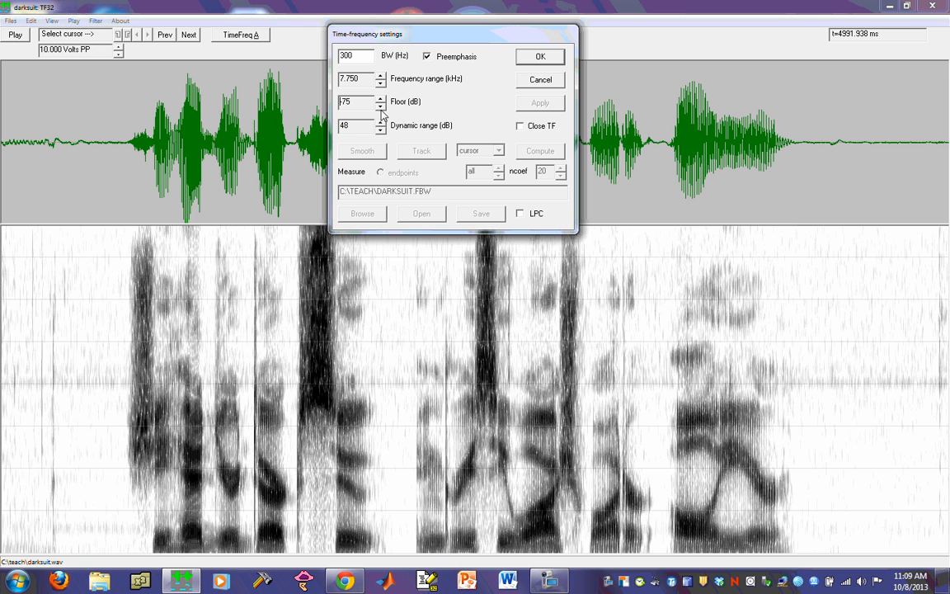
click(380, 97)
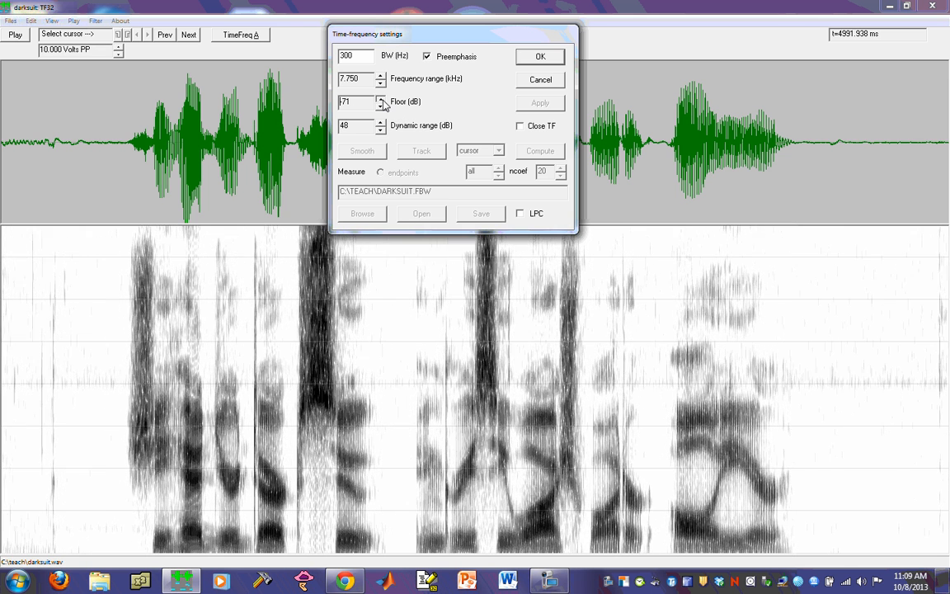
click(380, 105)
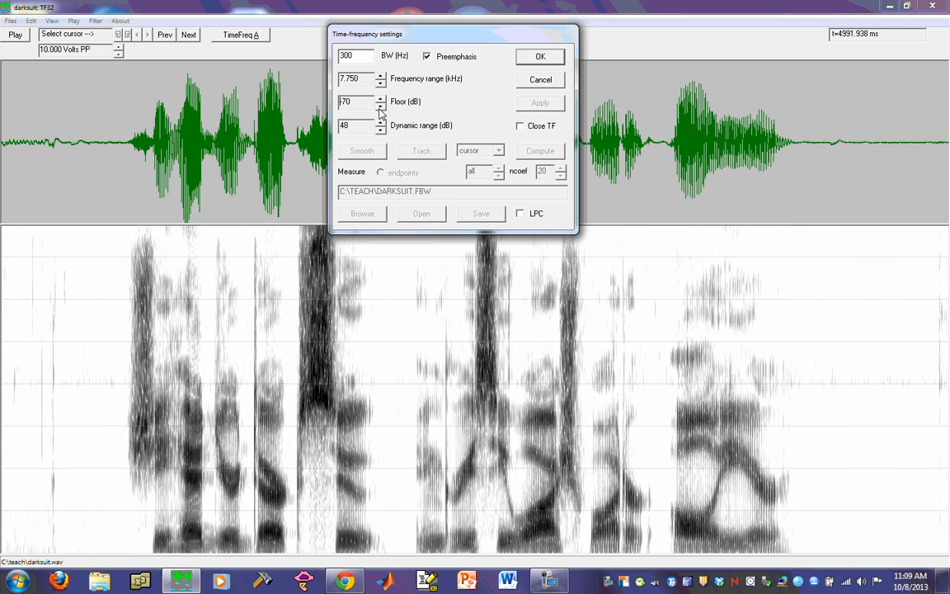
click(379, 105)
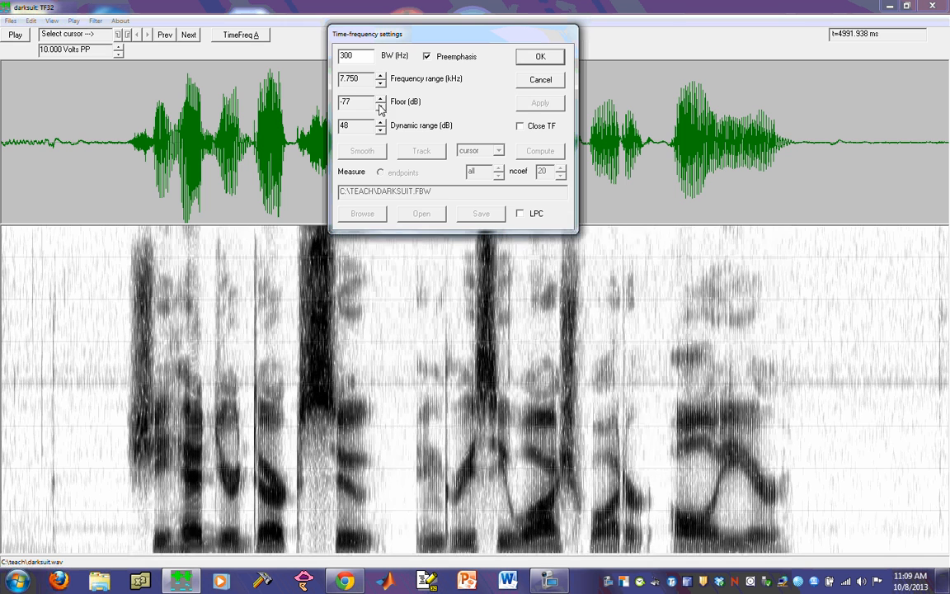
click(380, 98)
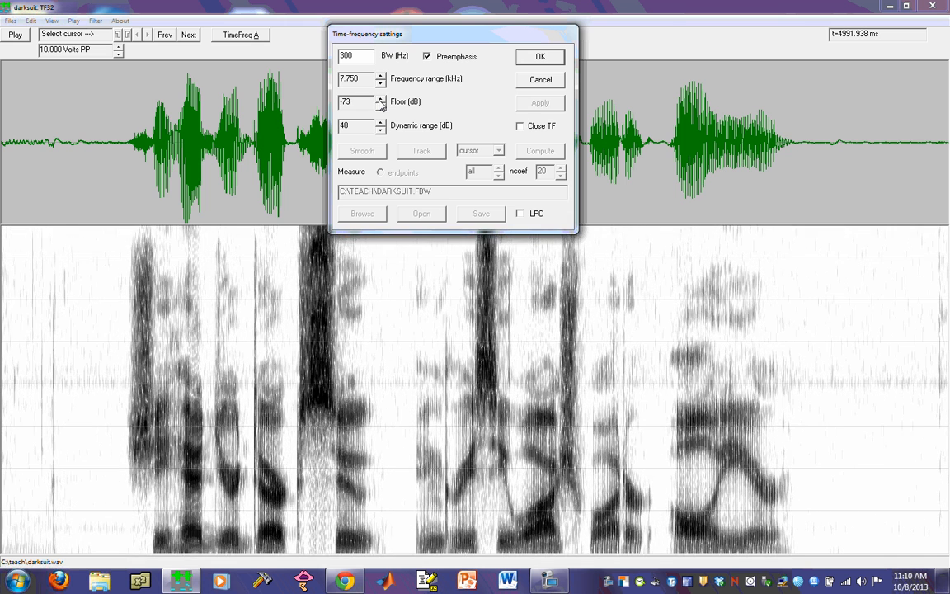
click(380, 98)
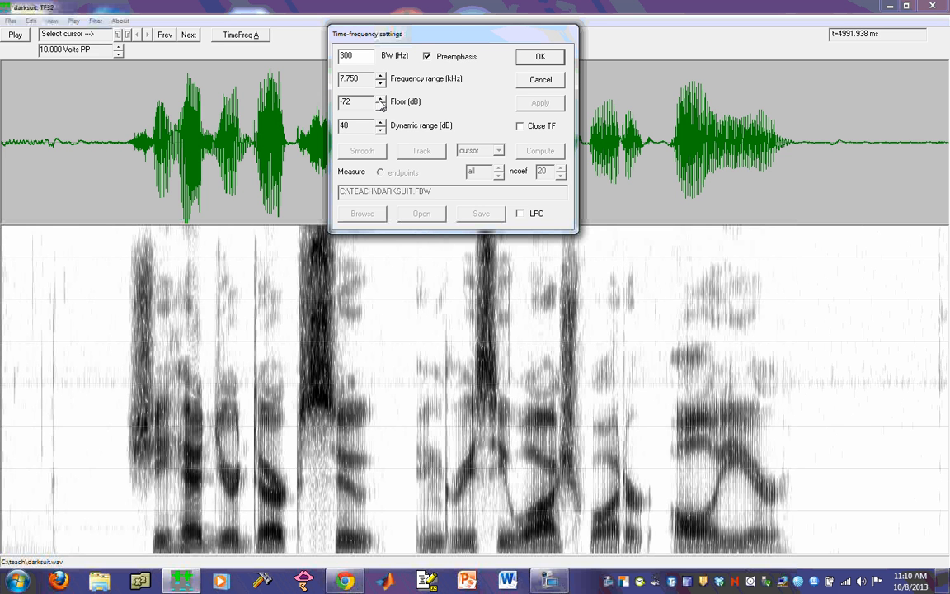
click(357, 101)
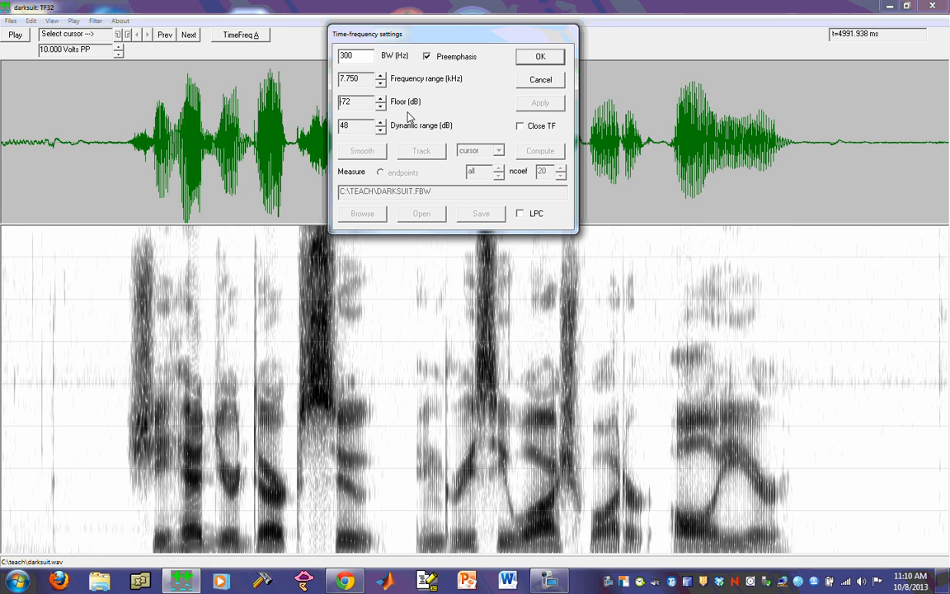
mouse_move(451, 141)
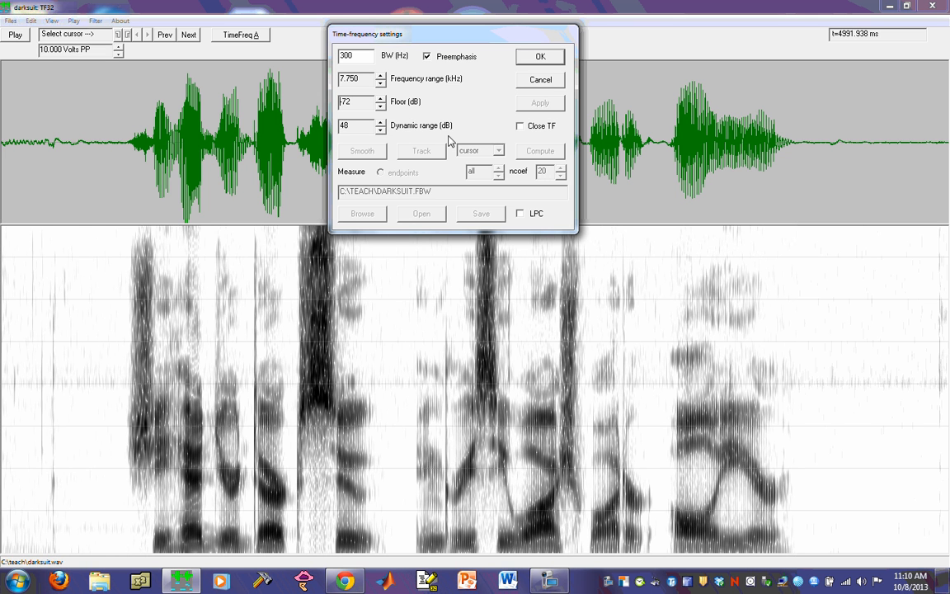
mouse_move(464, 129)
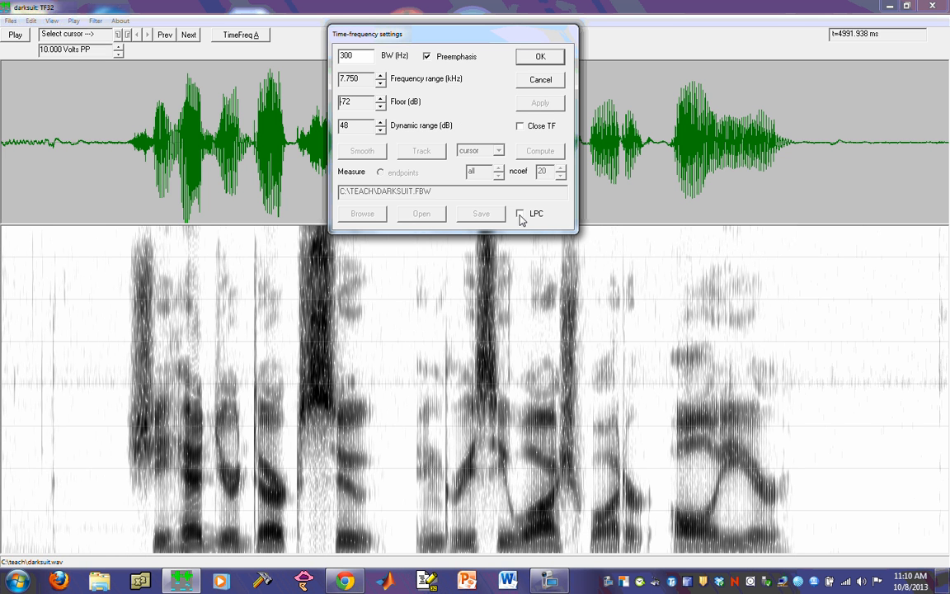
- Overlay LPC formant tracks on the spectrogram and save them to DARKSUIT.FBW
click(520, 214)
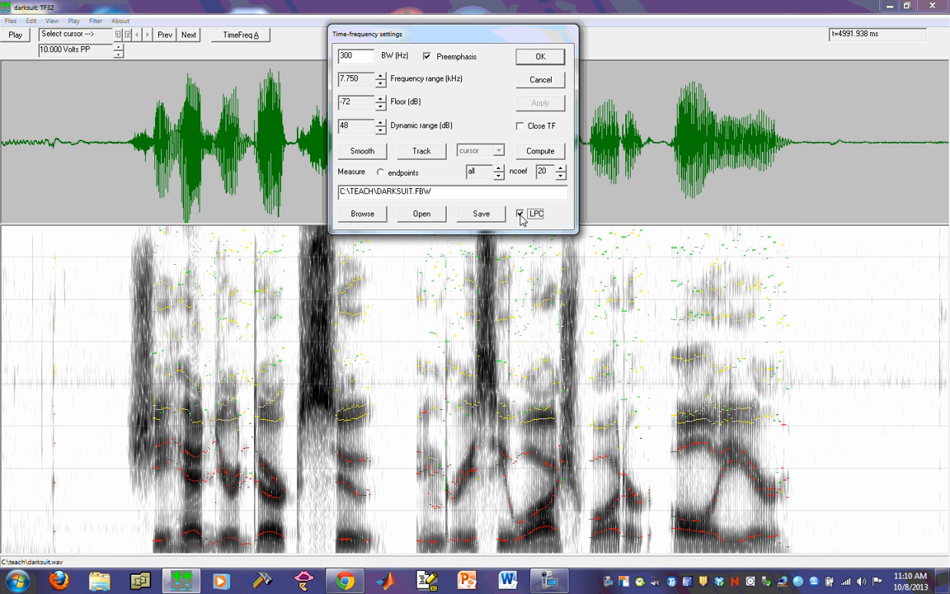
mouse_move(264, 495)
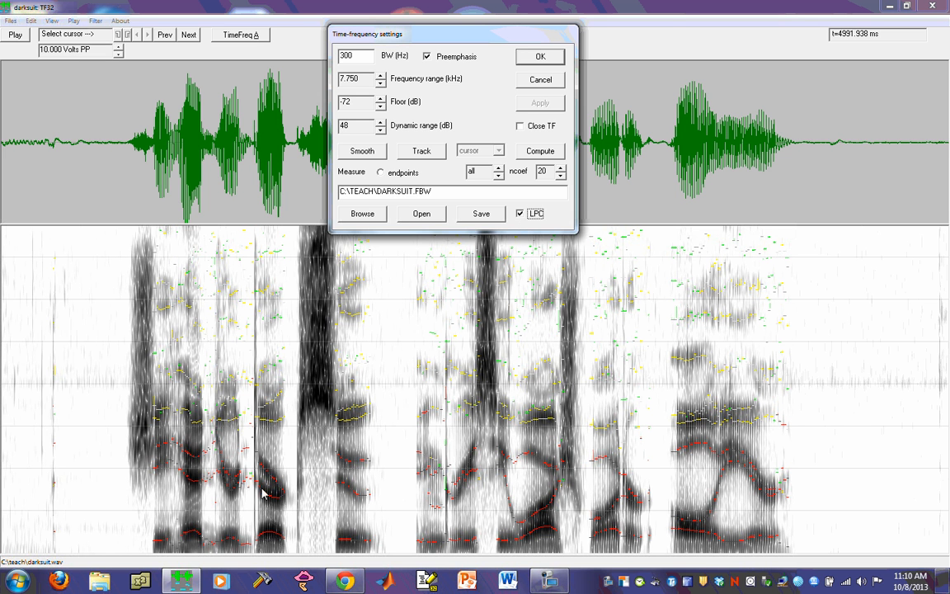
mouse_move(318, 492)
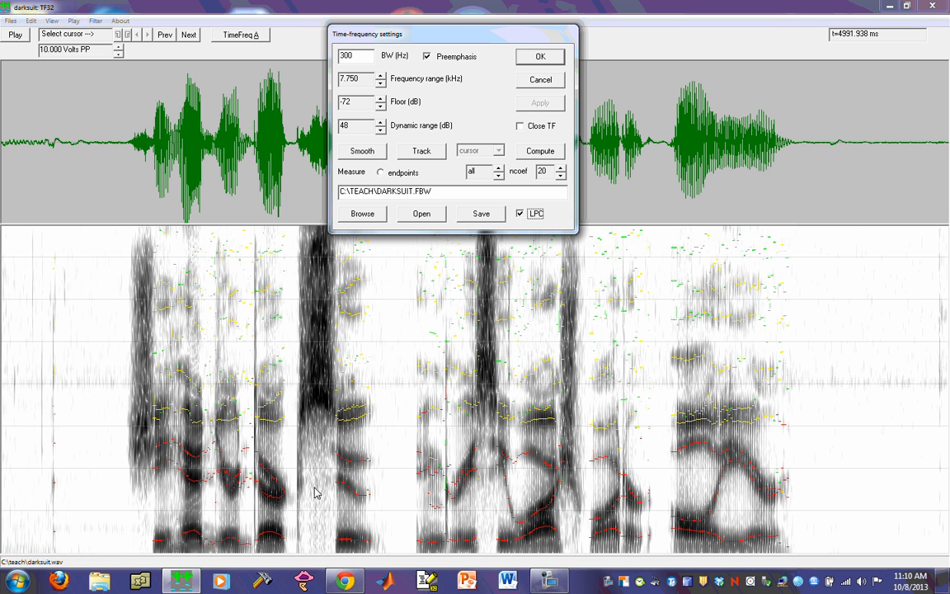
mouse_move(490, 308)
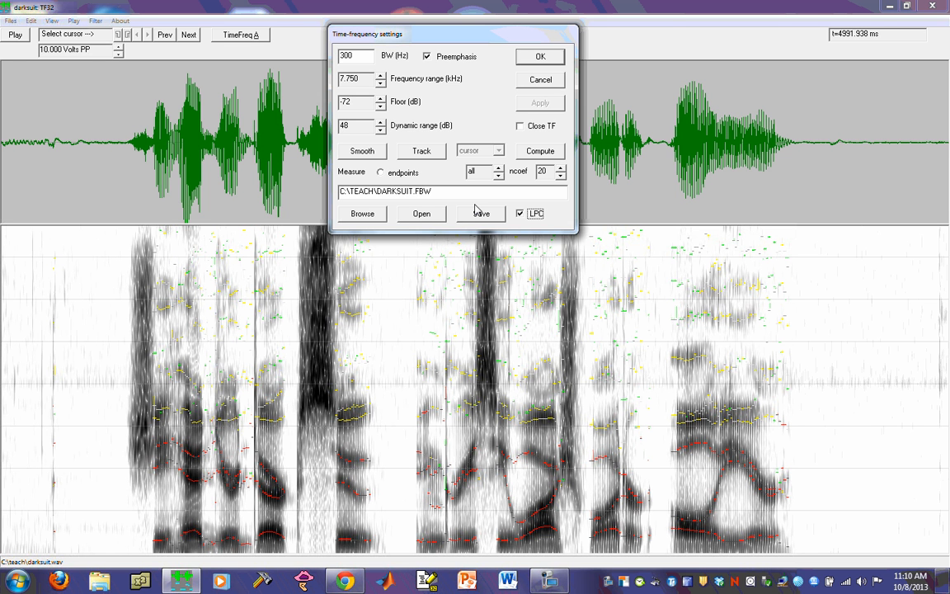
click(520, 214)
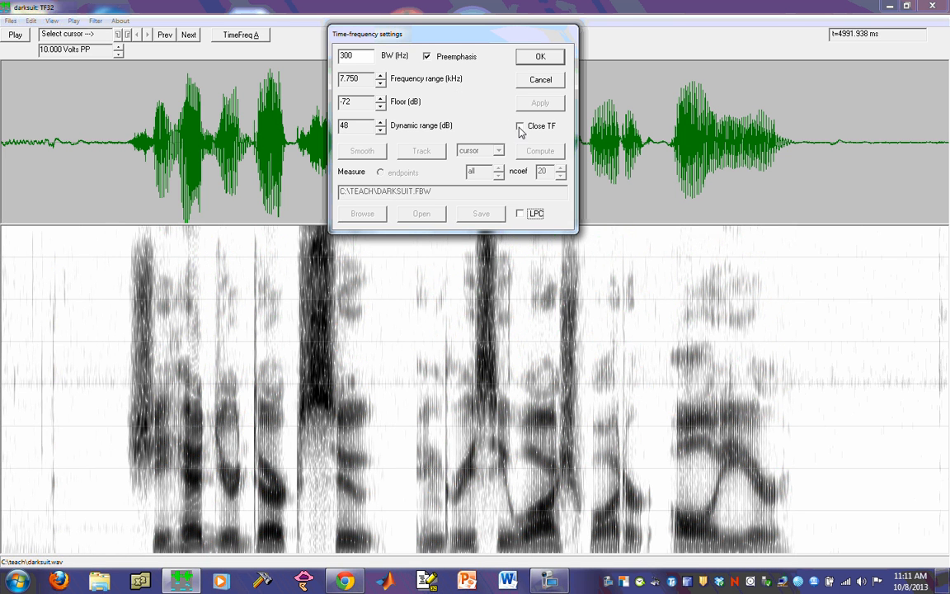
- Tick Close TF in the time-frequency settings to remove the spectrogram panel
click(520, 125)
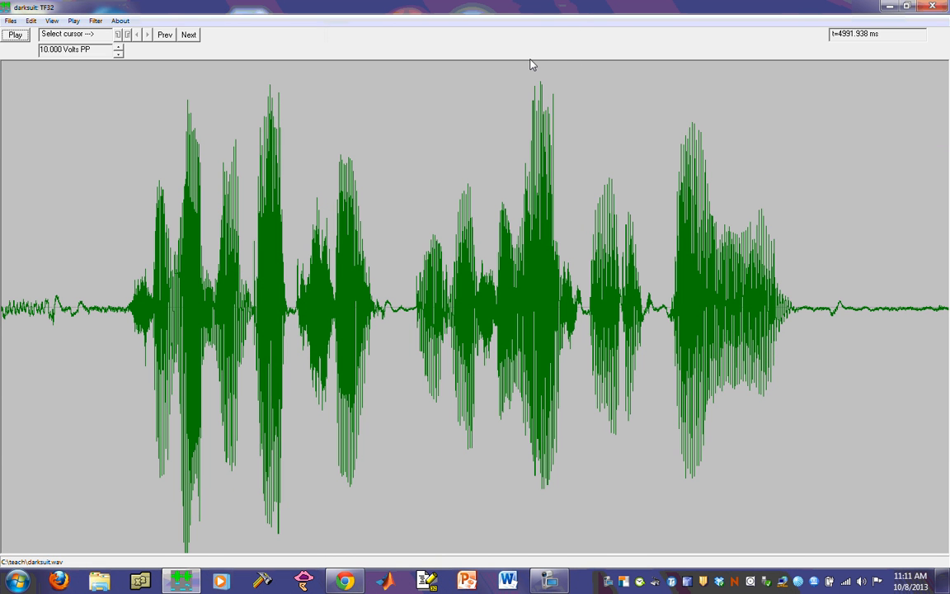
mouse_move(341, 69)
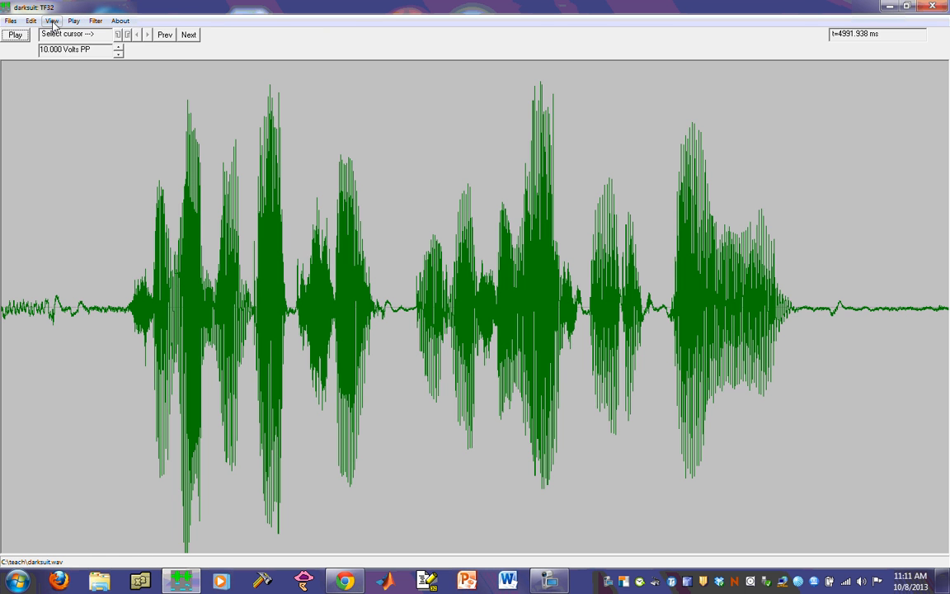
- Add a TimeFreq spectrogram panel from View > Open, keeping BW at 300 Hz
click(51, 21)
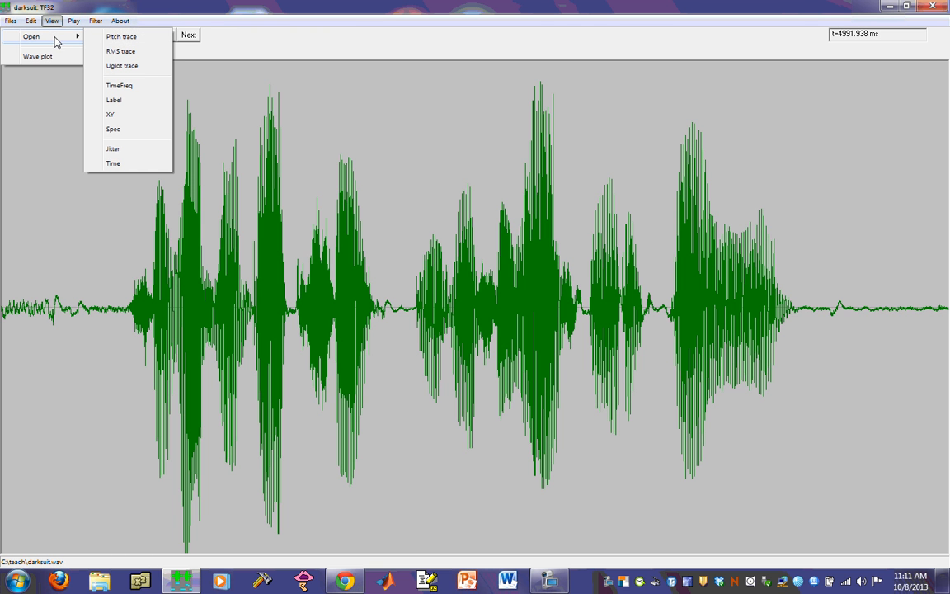
mouse_move(122, 65)
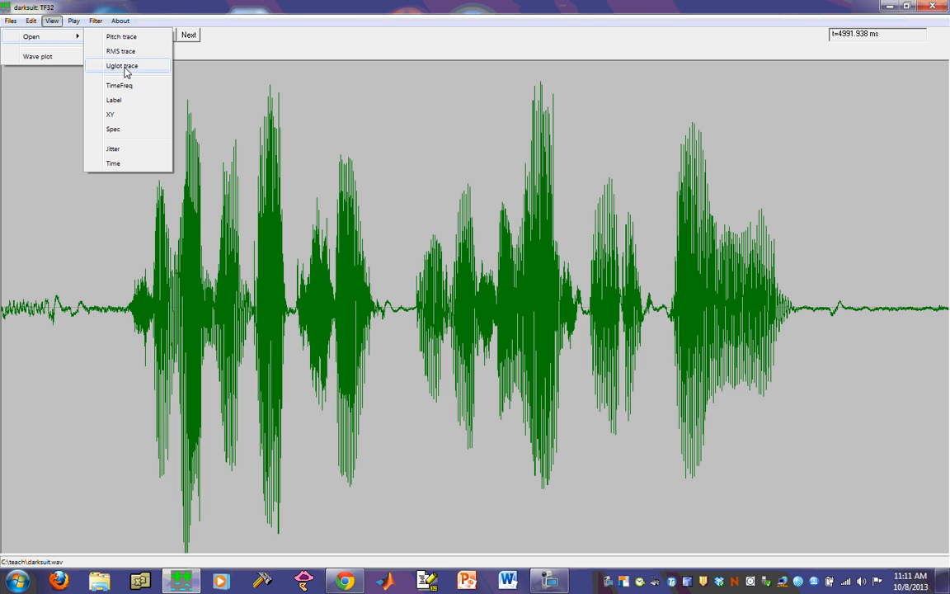
click(119, 85)
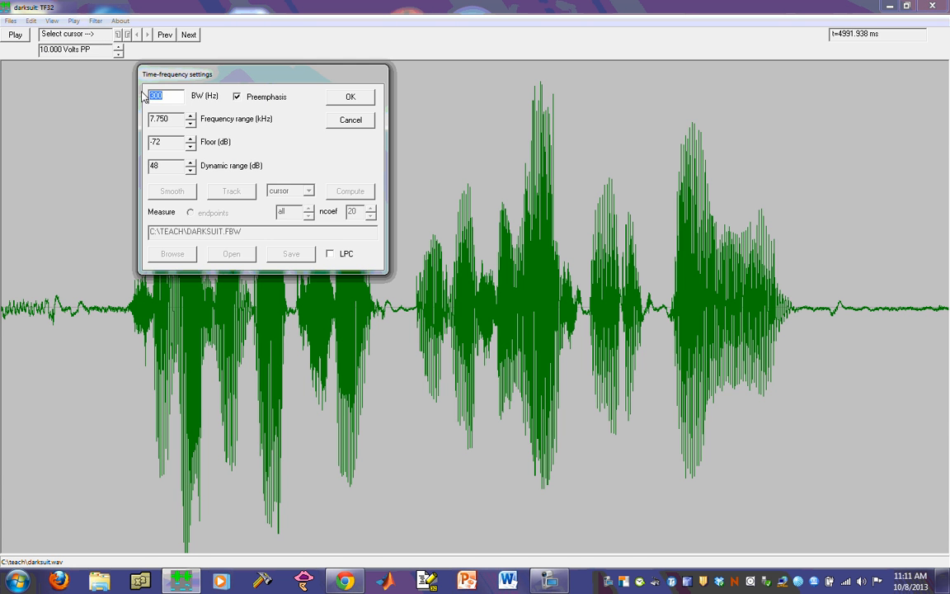
click(350, 96)
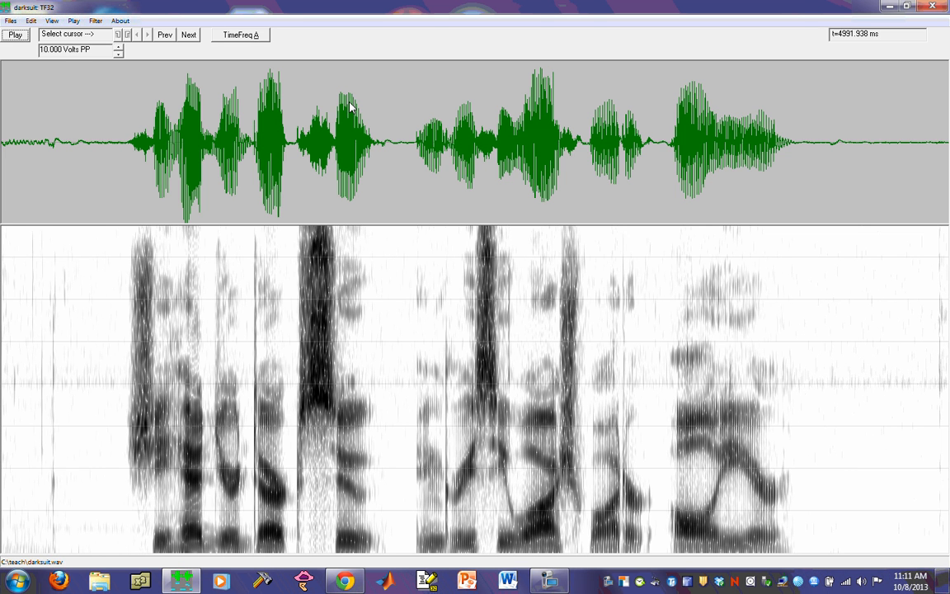
mouse_move(343, 89)
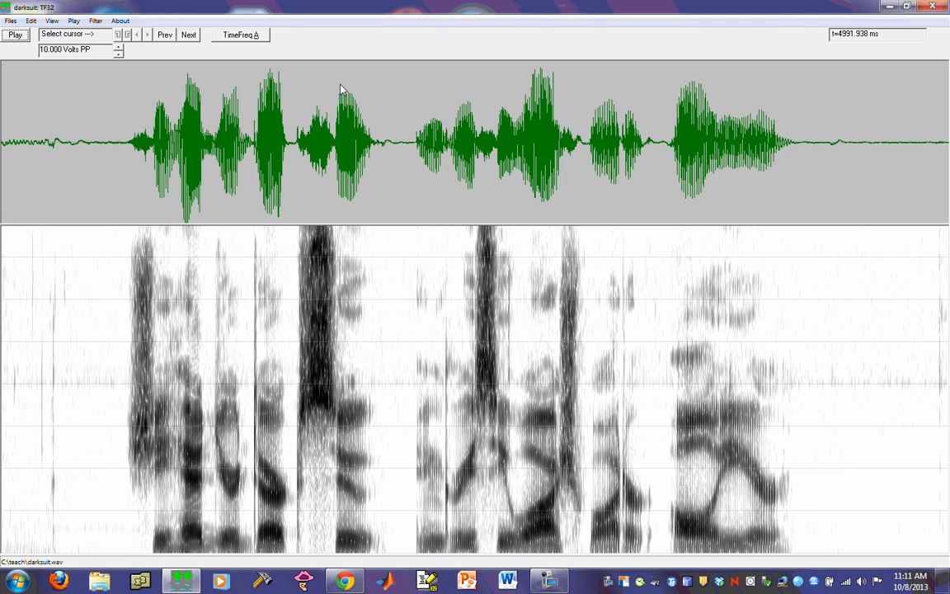
- Add a TimeFreq B spectrogram with a 45 Hz bandwidth
click(51, 21)
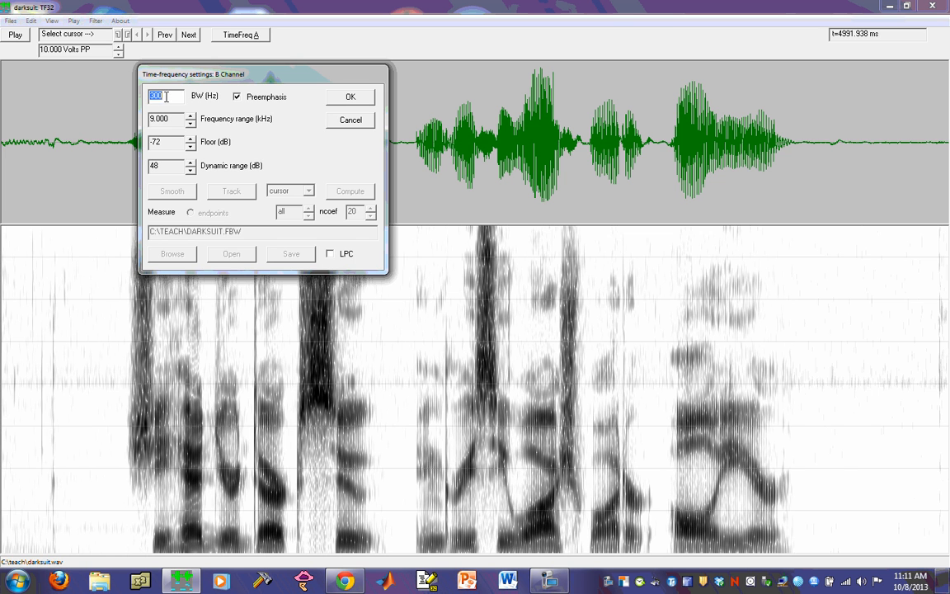
text(3)
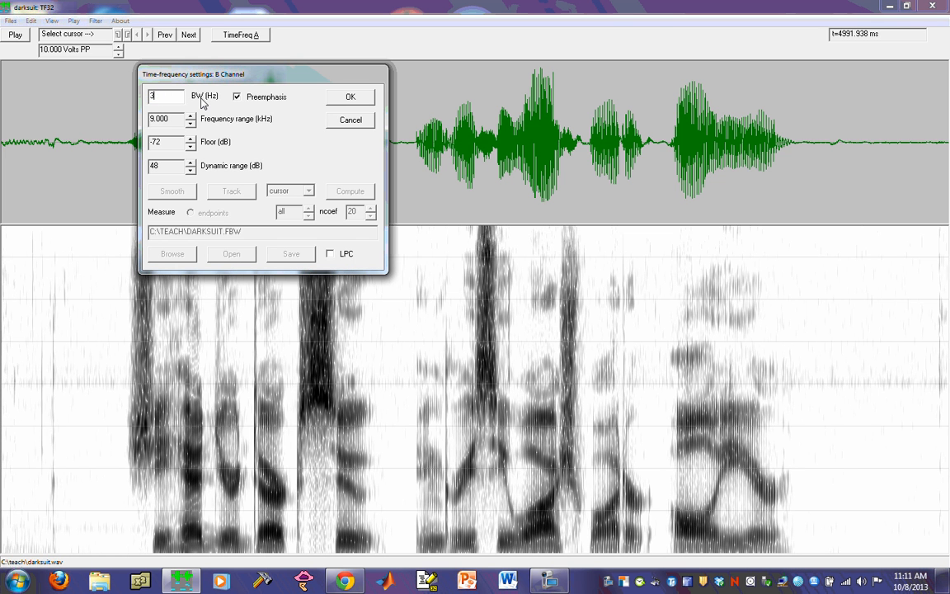
text(45)
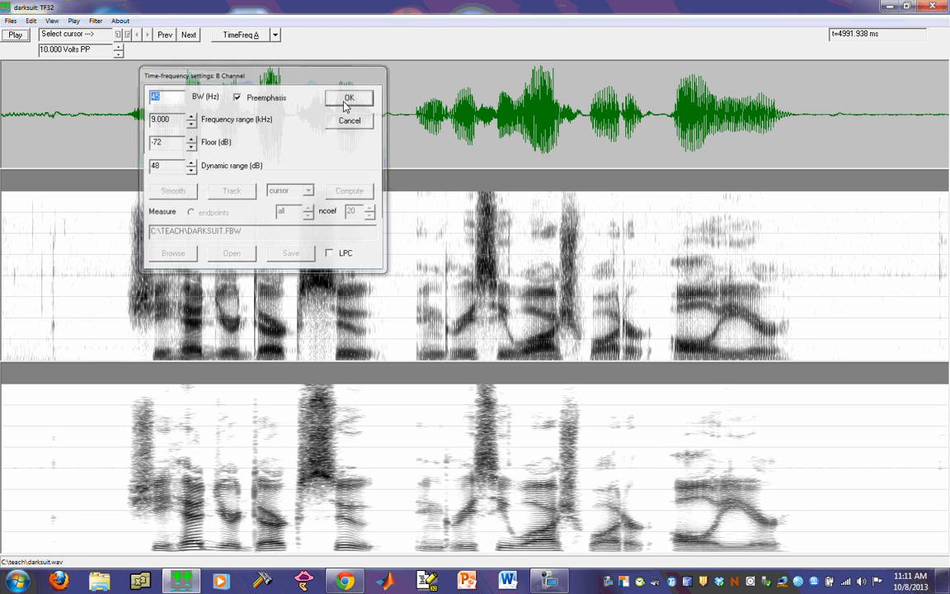
click(349, 97)
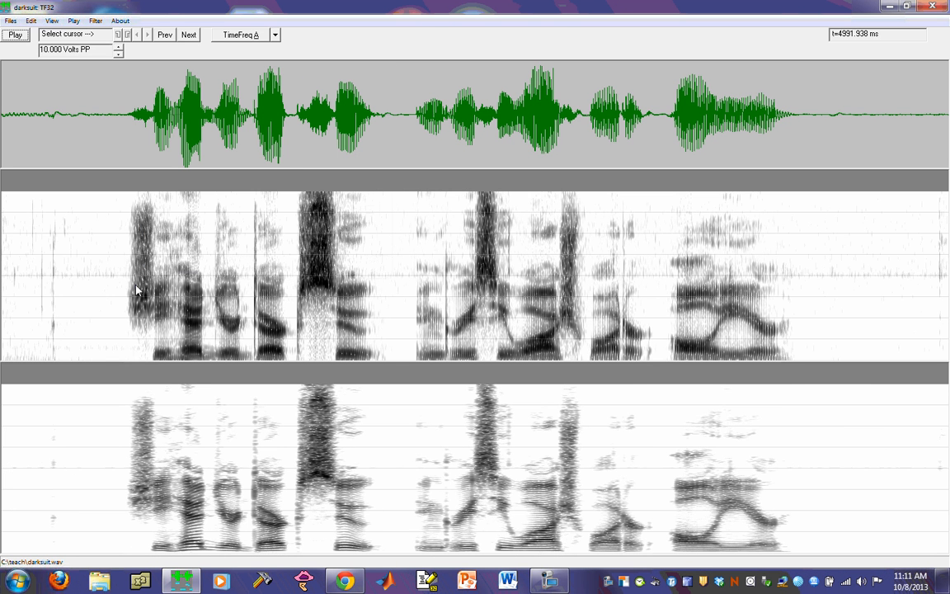
mouse_move(374, 320)
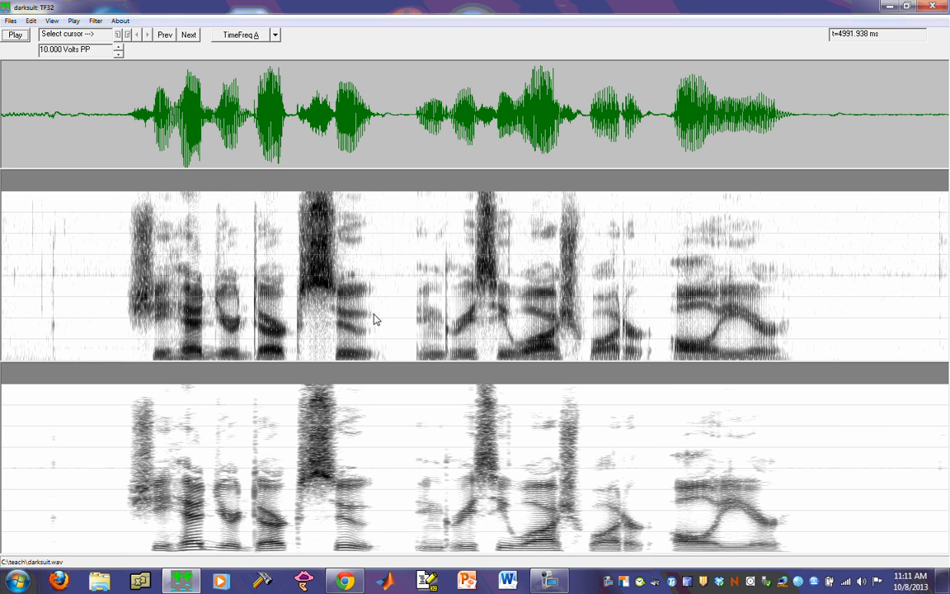
mouse_move(388, 481)
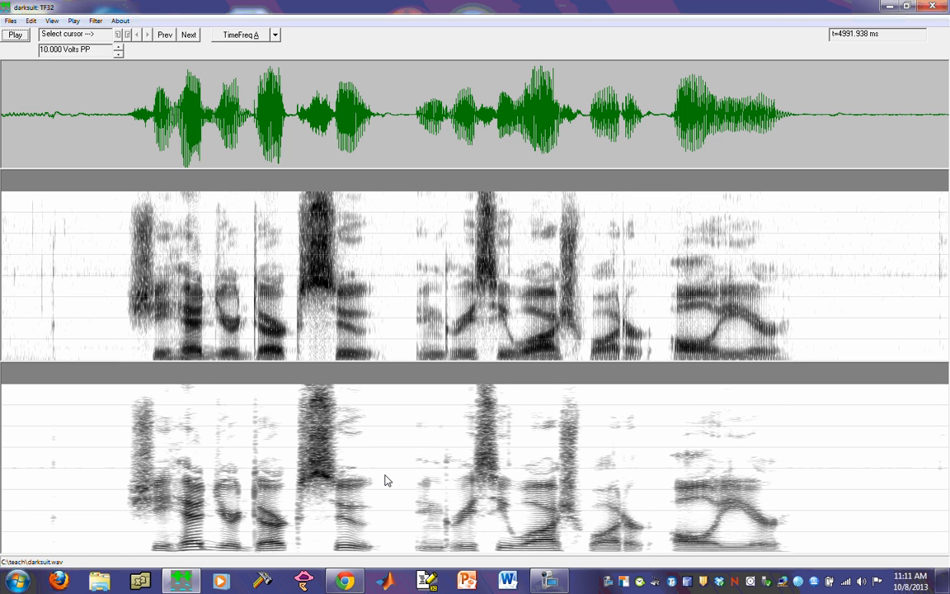
mouse_move(256, 316)
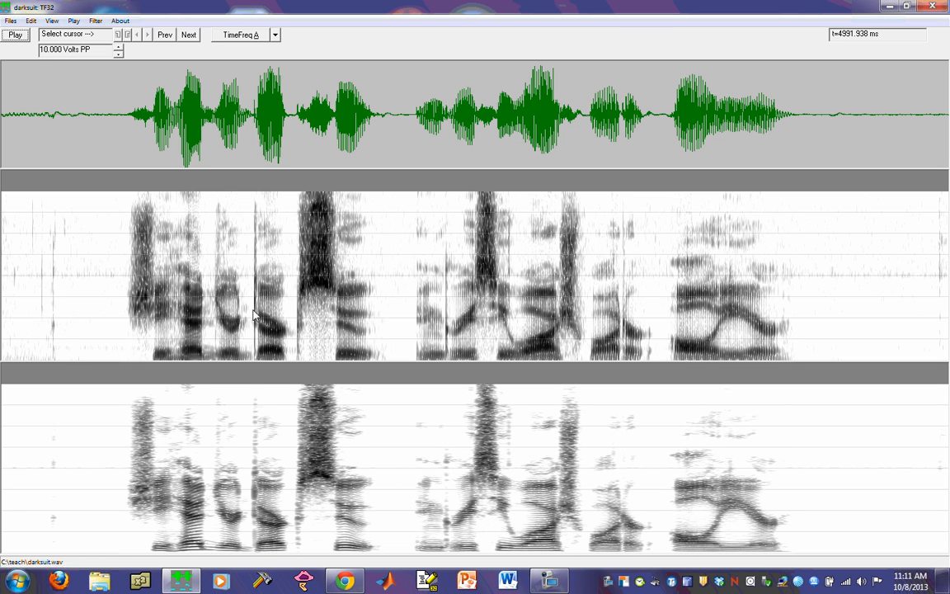
mouse_move(229, 481)
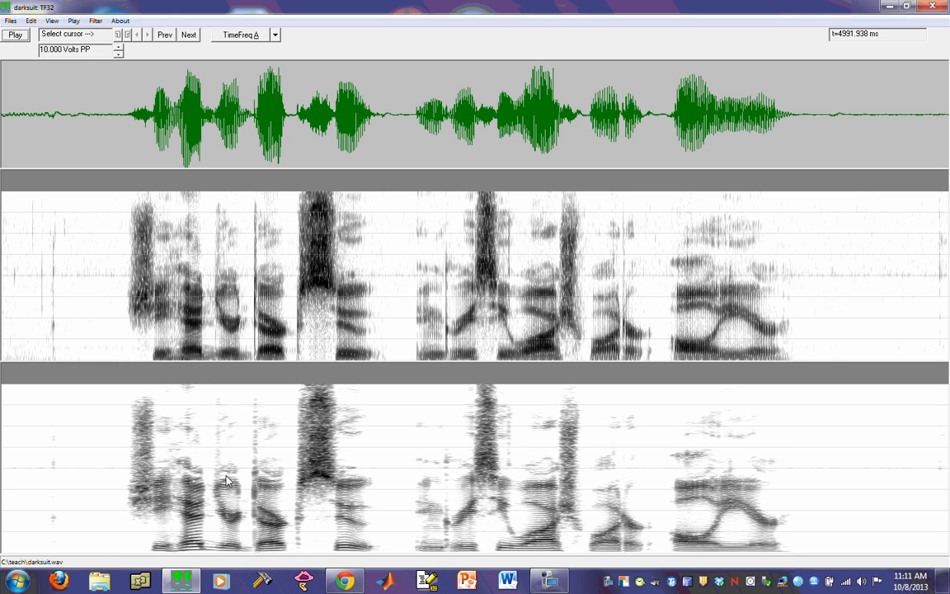
mouse_move(697, 137)
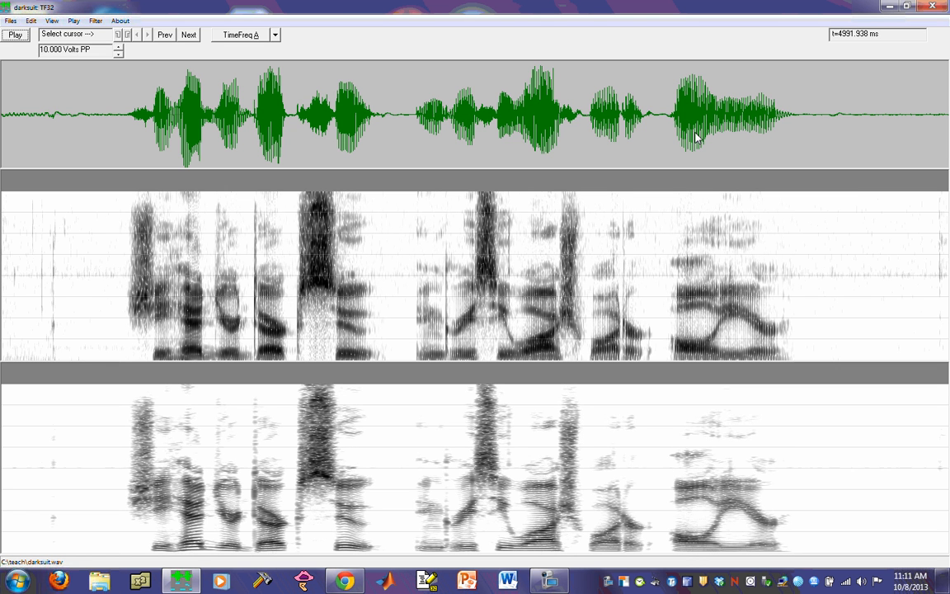
mouse_move(335, 188)
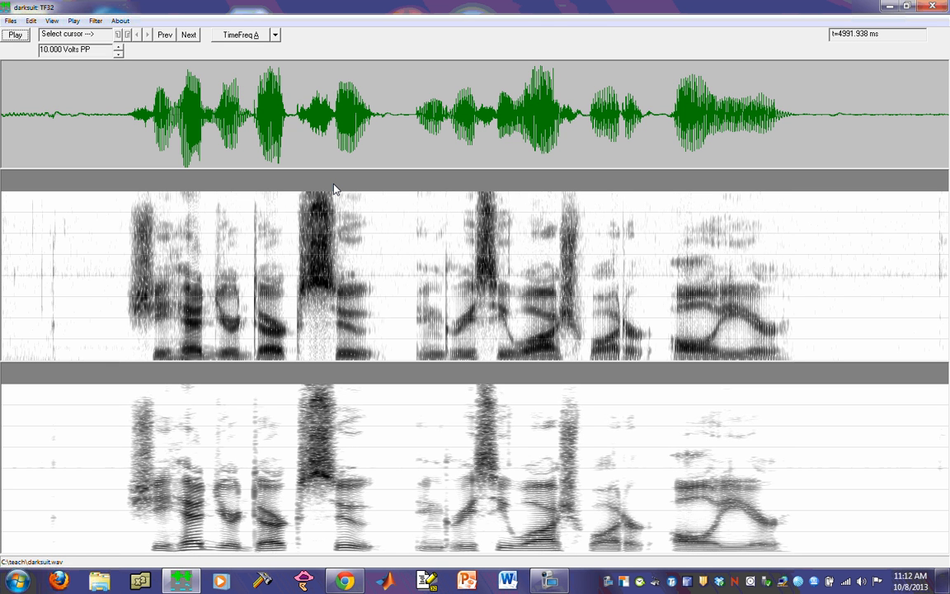
mouse_move(278, 47)
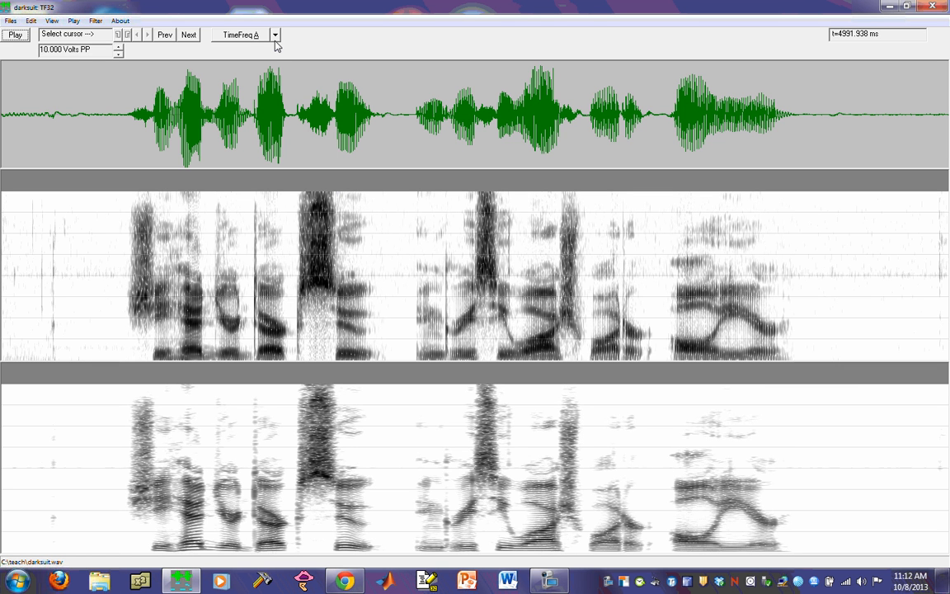
click(275, 35)
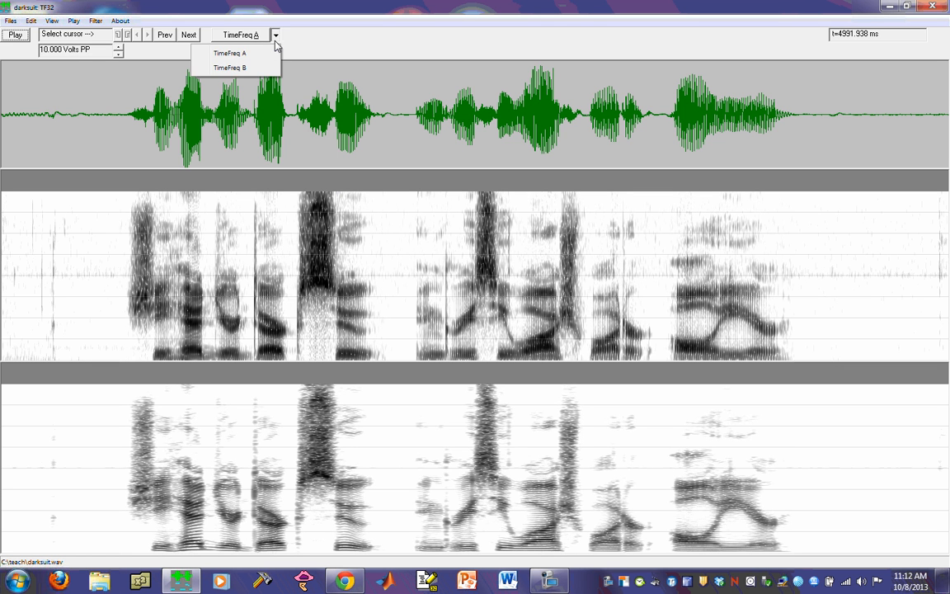